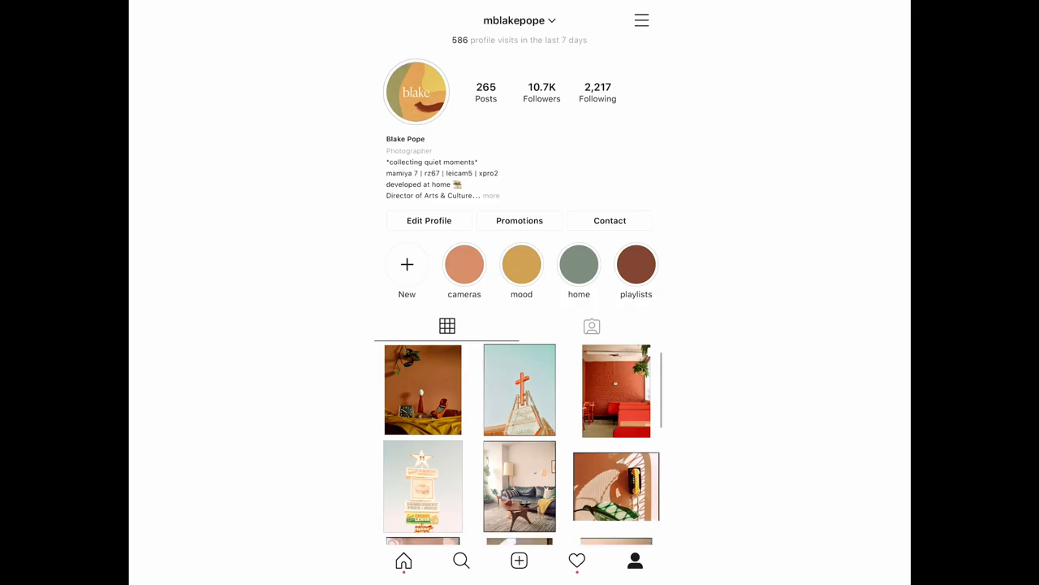
Scroll further down the Instagram profile's photo grid to see more posts
scroll(down, 3)
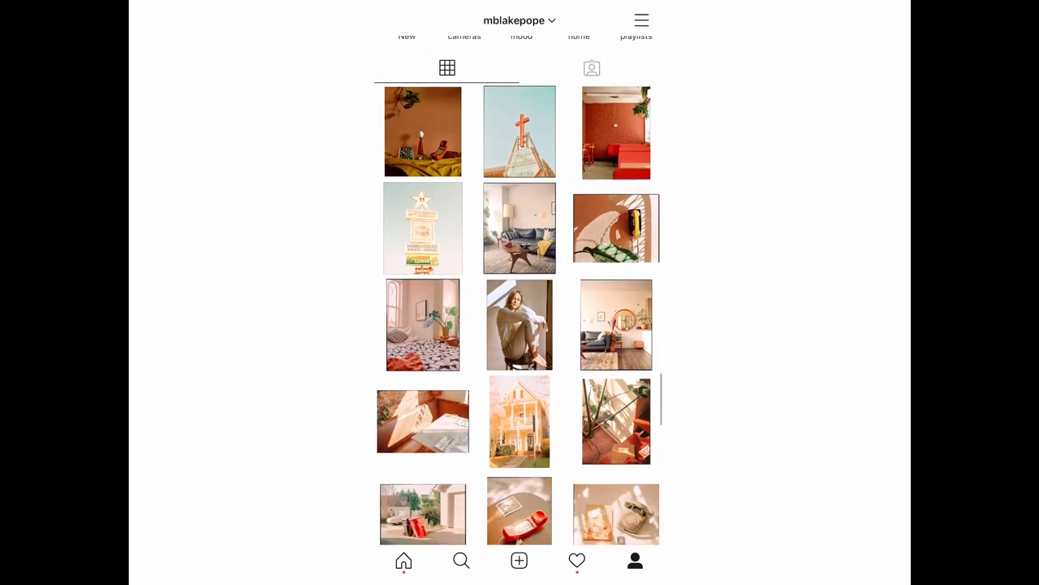
scroll(down, 3)
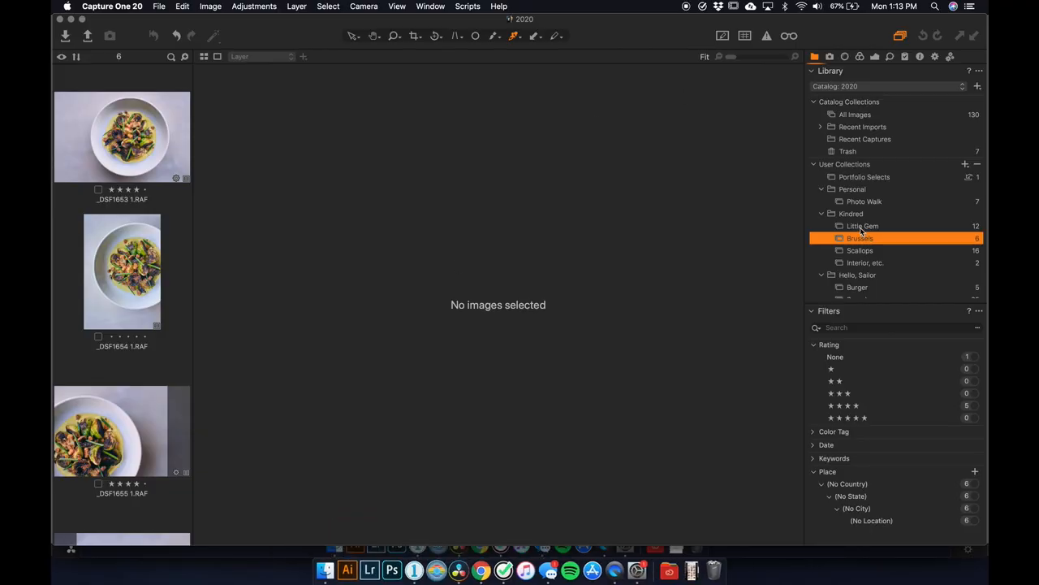
Go into the Interior, etc. and Photo Walk collections and select a mailbox photo
click(865, 262)
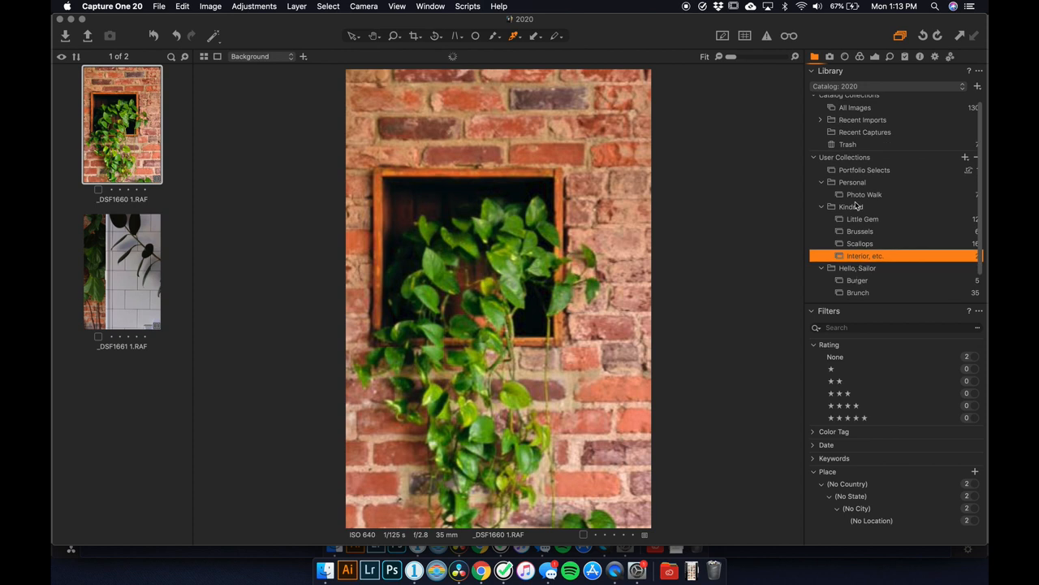
click(864, 194)
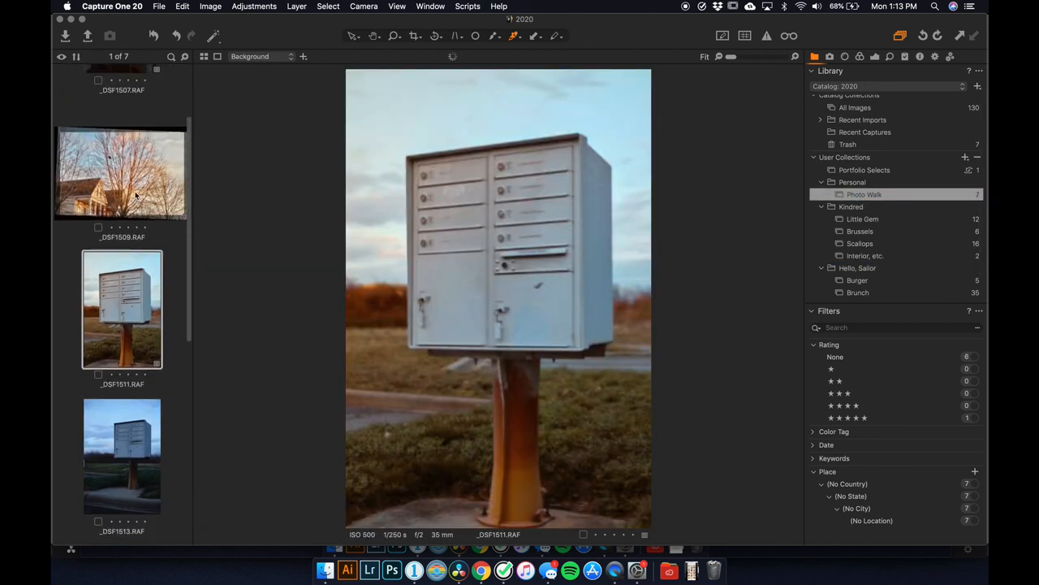
click(829, 56)
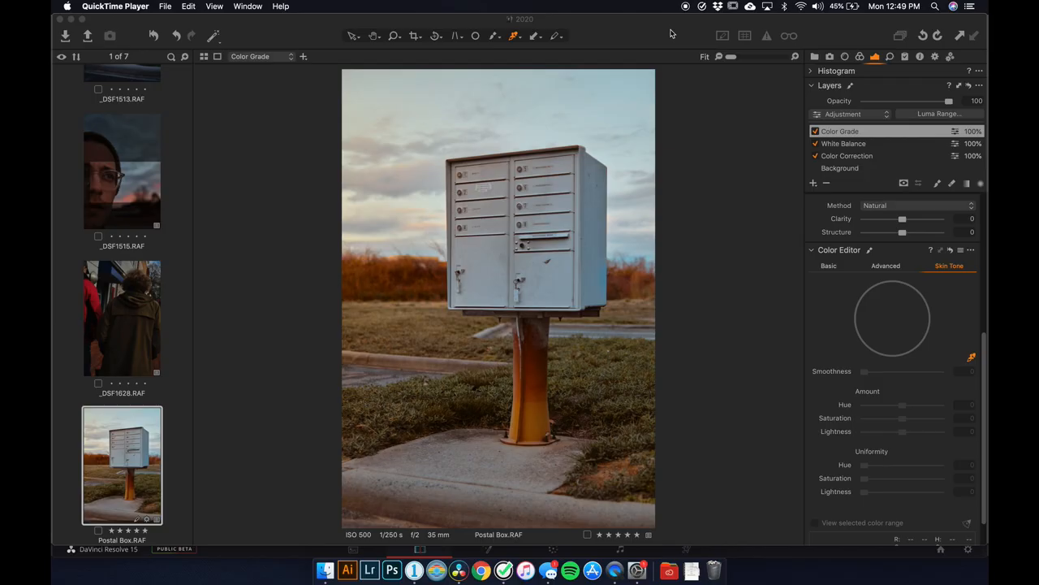
mouse_move(337, 219)
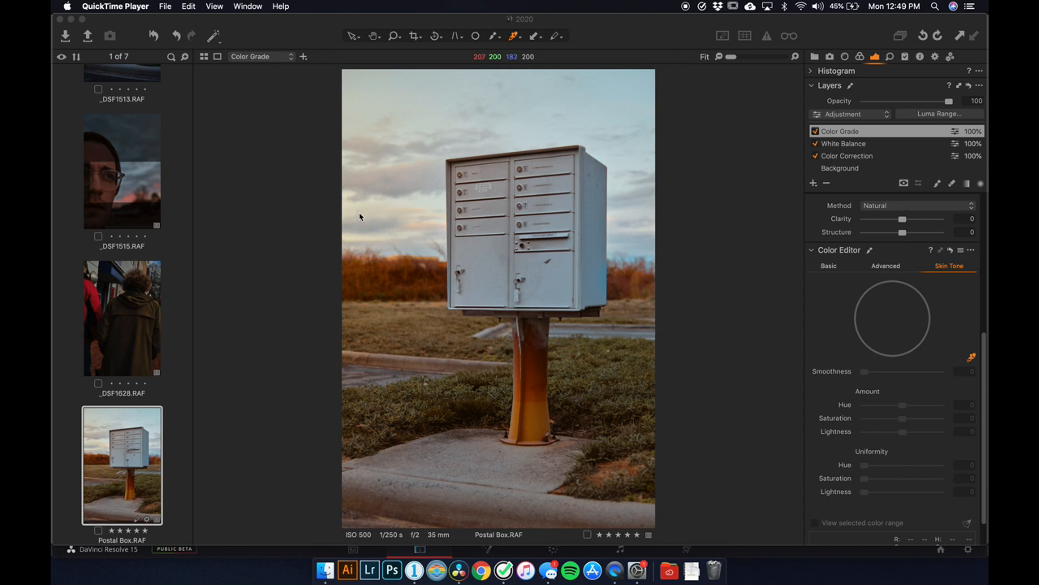
mouse_move(277, 266)
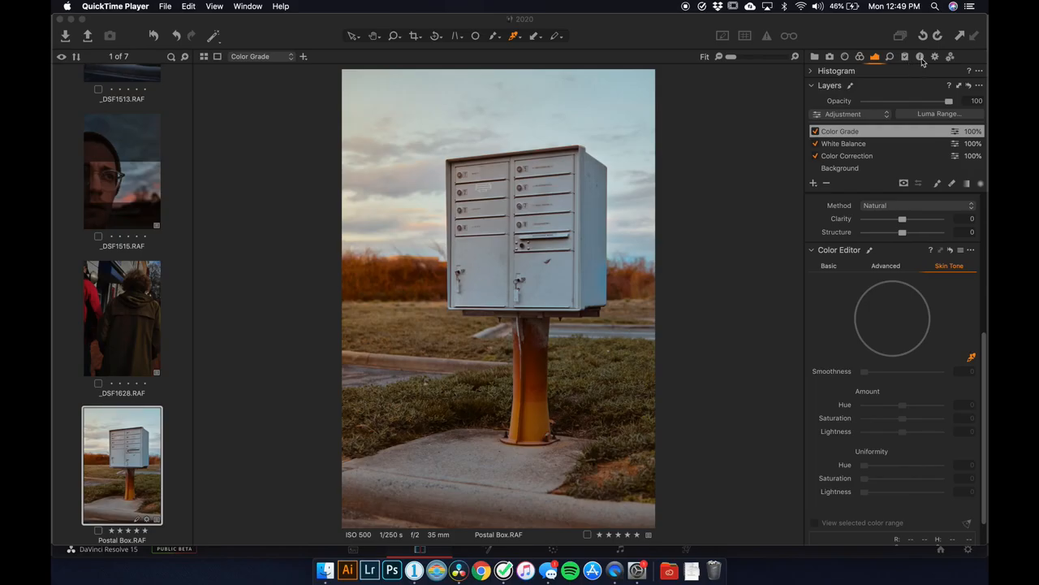
mouse_move(355, 256)
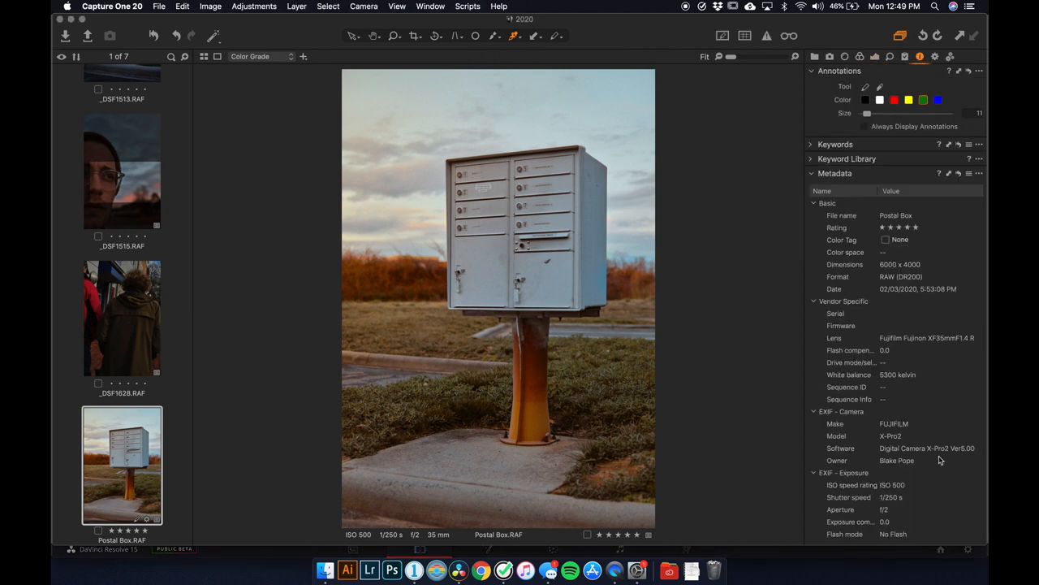
mouse_move(941, 481)
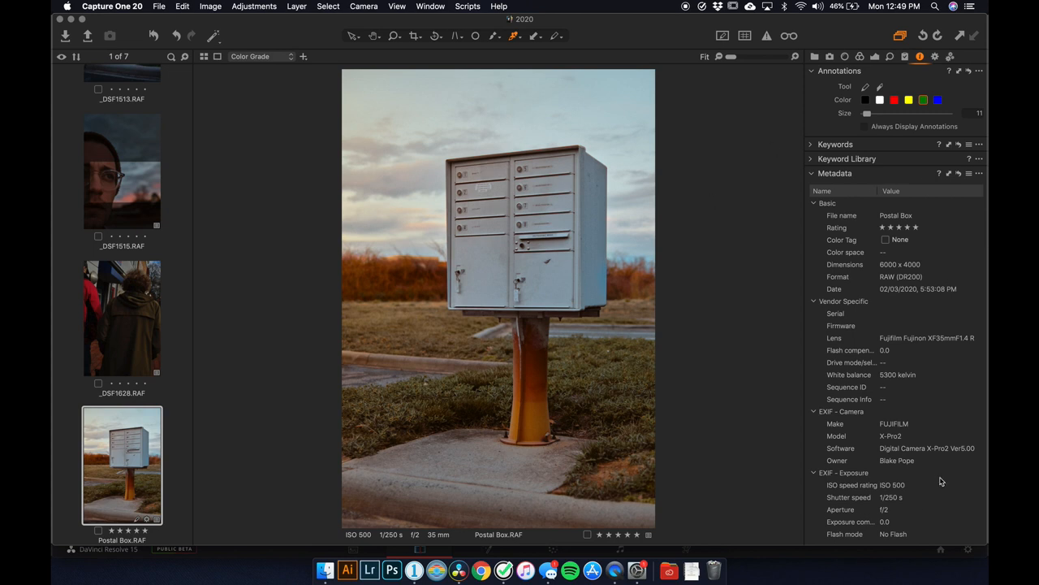
mouse_move(826, 216)
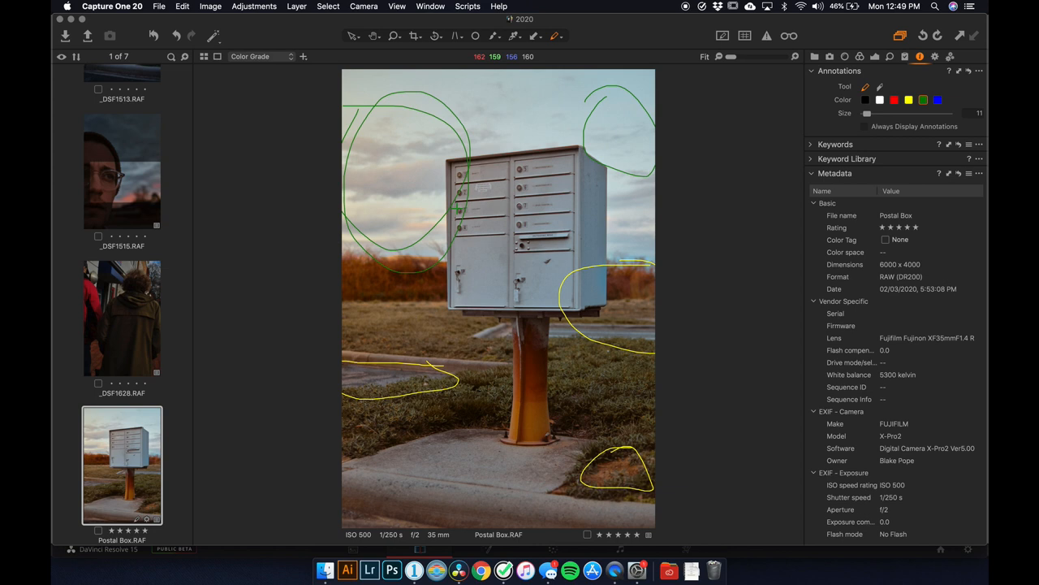
mouse_move(682, 486)
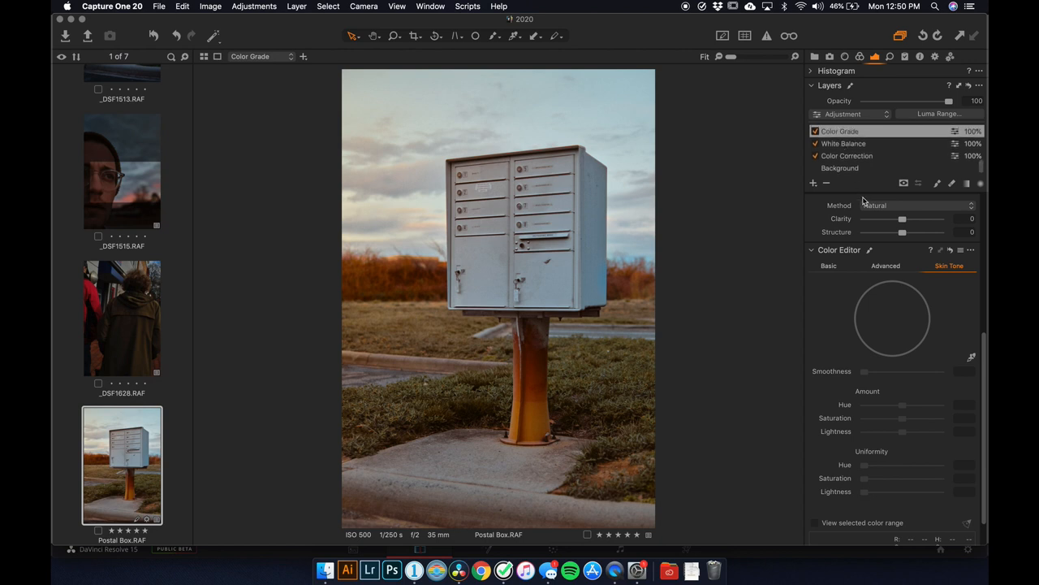
Select the Background layer, then the Color Correction layer
click(841, 168)
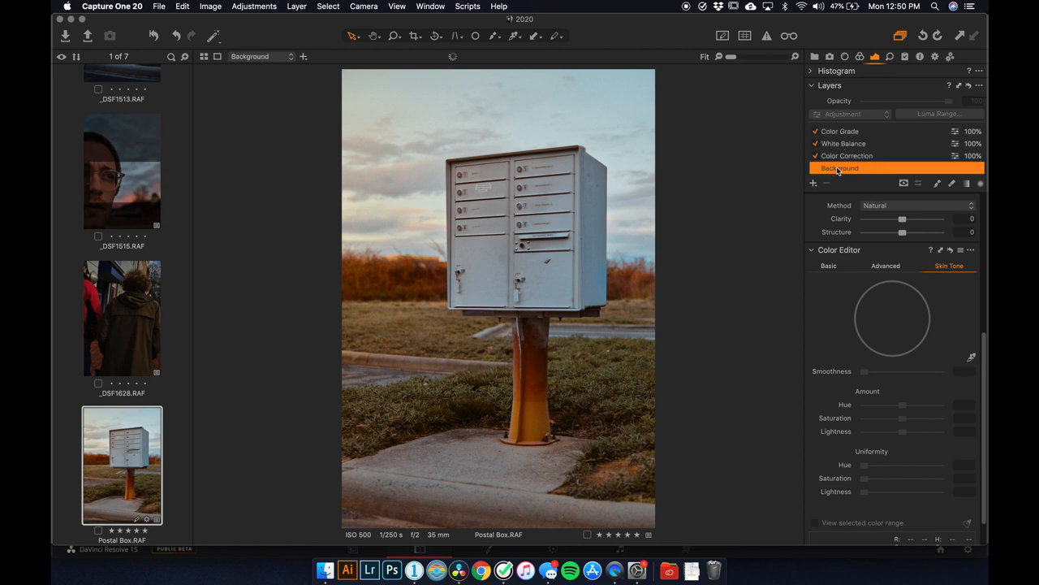
click(847, 155)
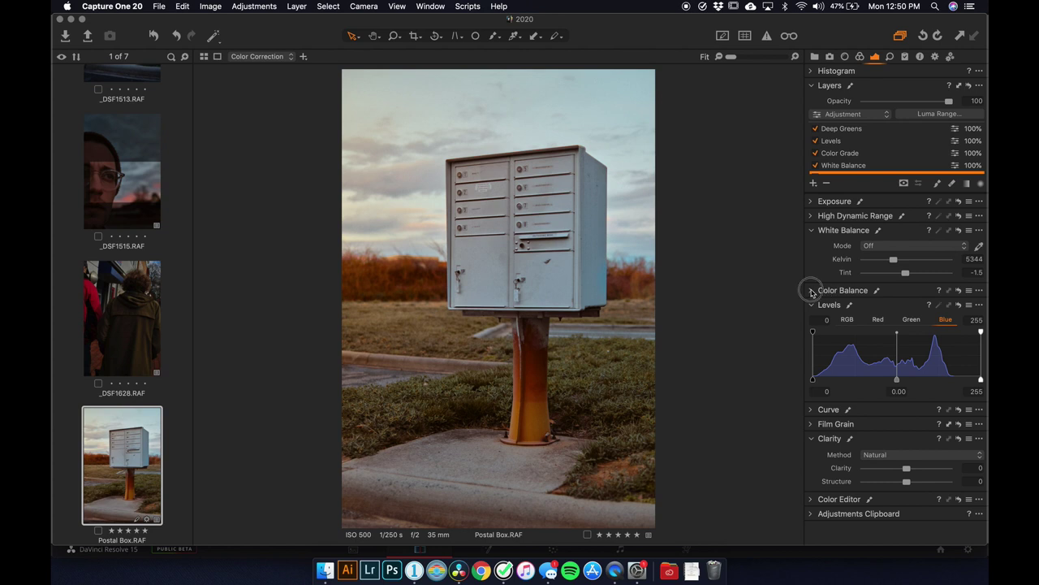
Expand Color Balance and view its Master and 3-Way wheels
click(811, 290)
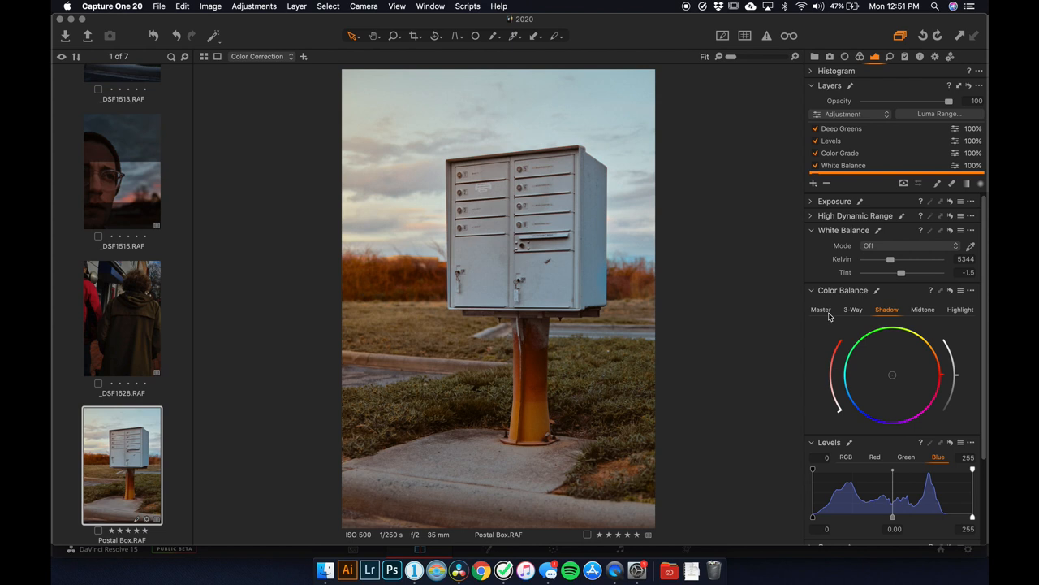
click(821, 310)
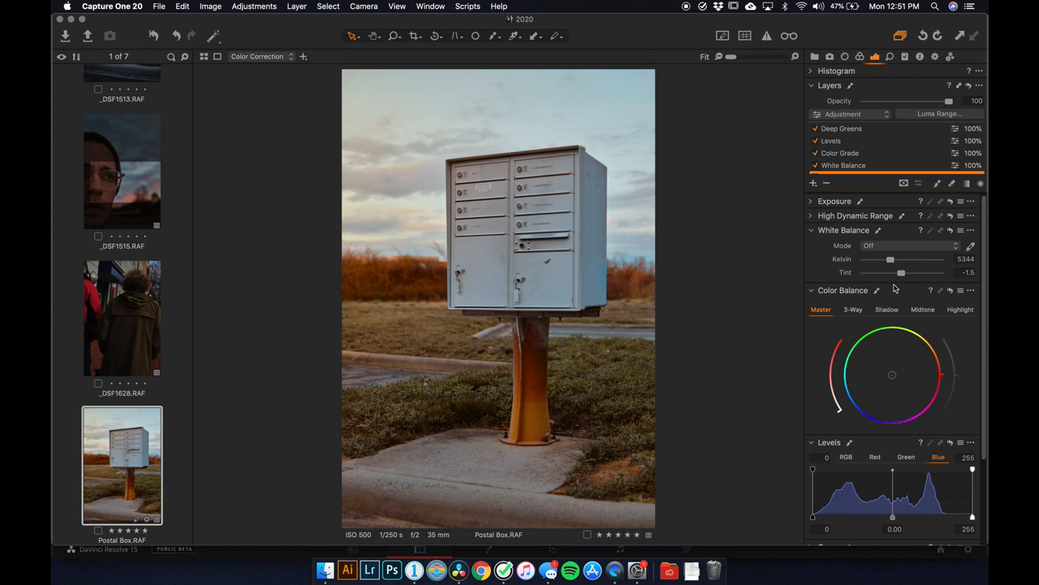
click(853, 309)
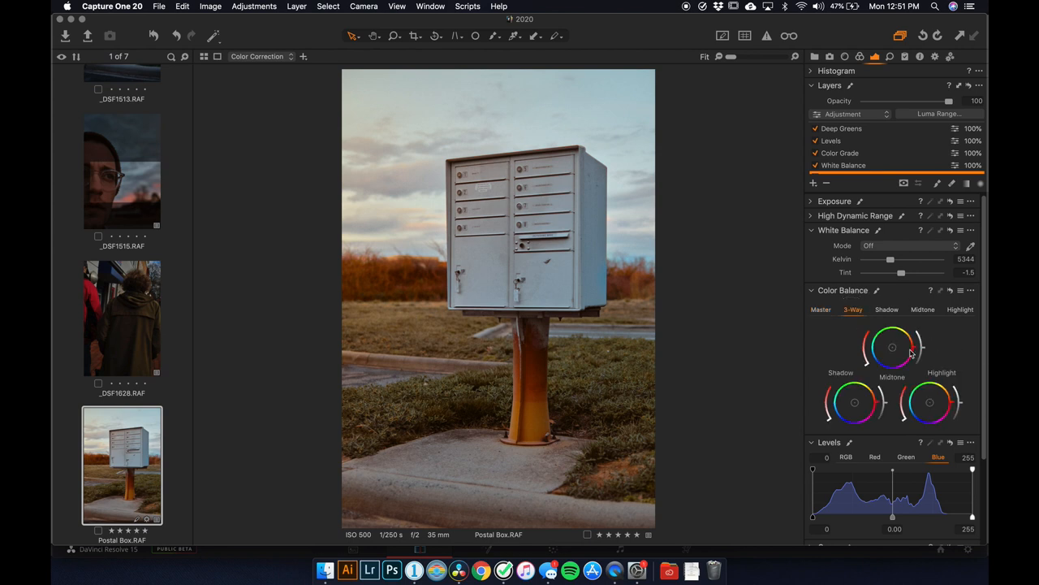
mouse_move(883, 326)
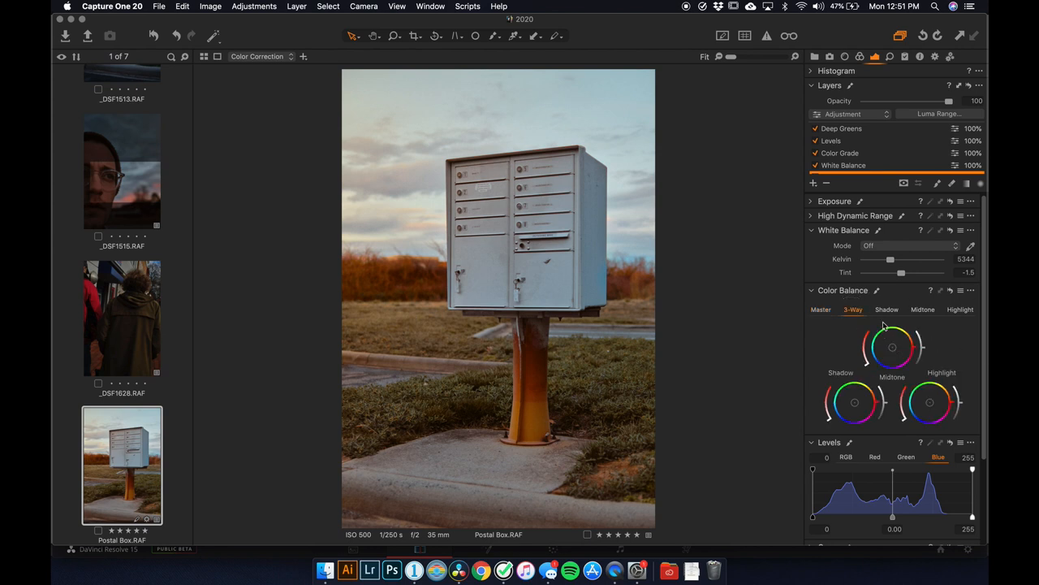
Select the Color Grade layer, view its 3-Way wheels, and set opacity to about 44%
click(924, 309)
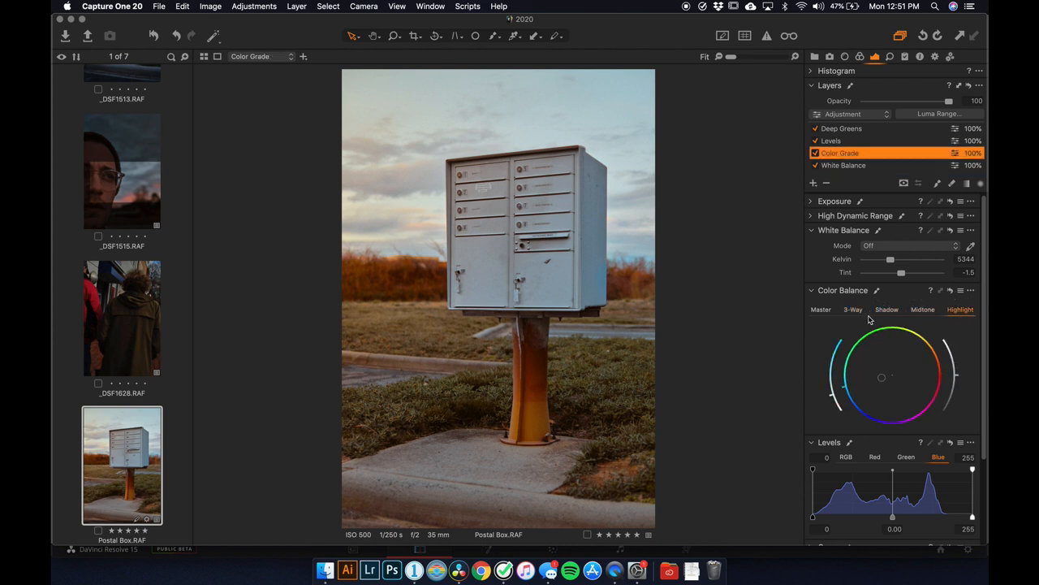
click(853, 309)
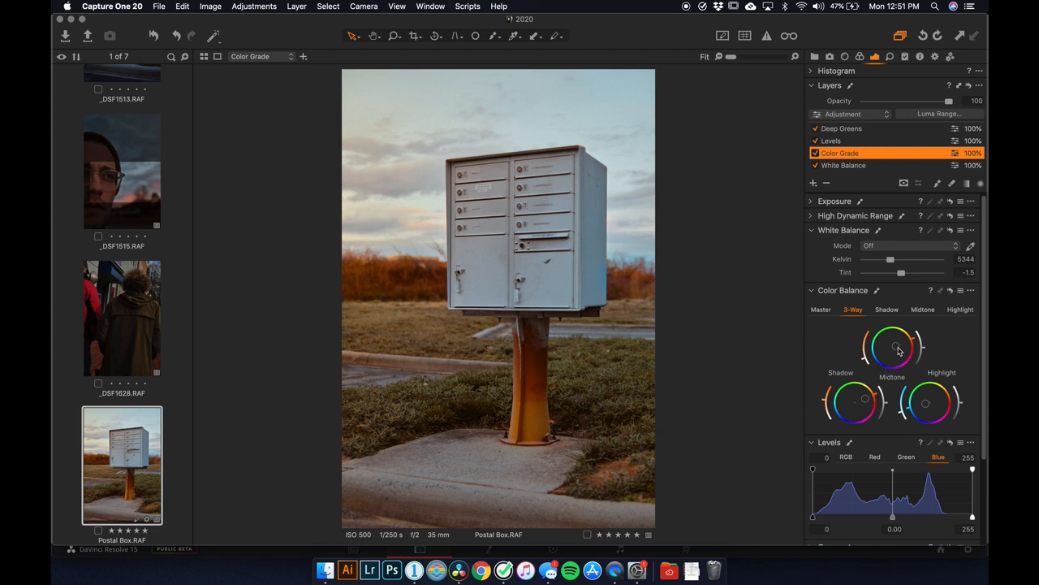
mouse_move(921, 410)
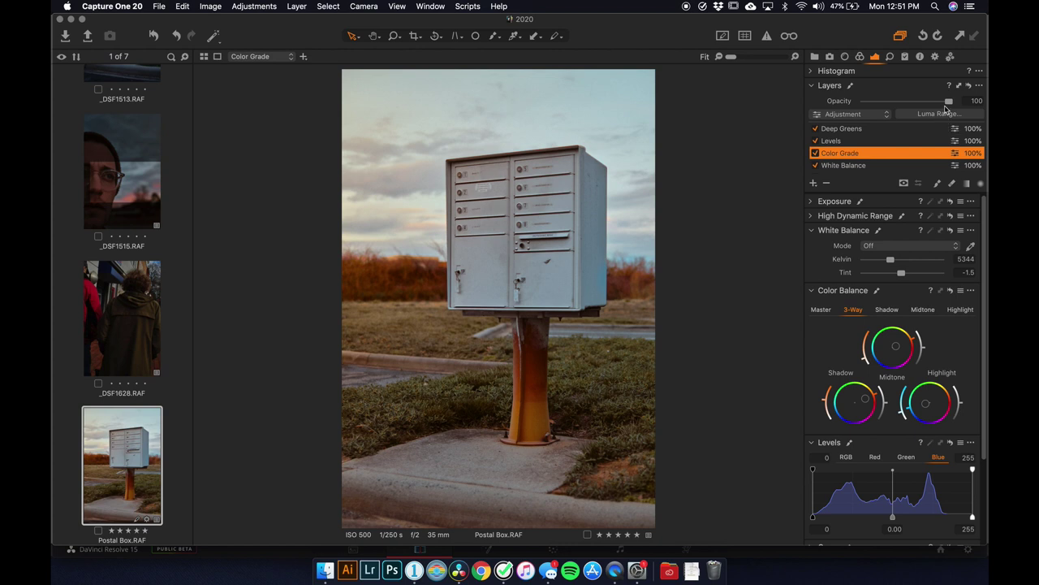
drag(949, 100, 902, 101)
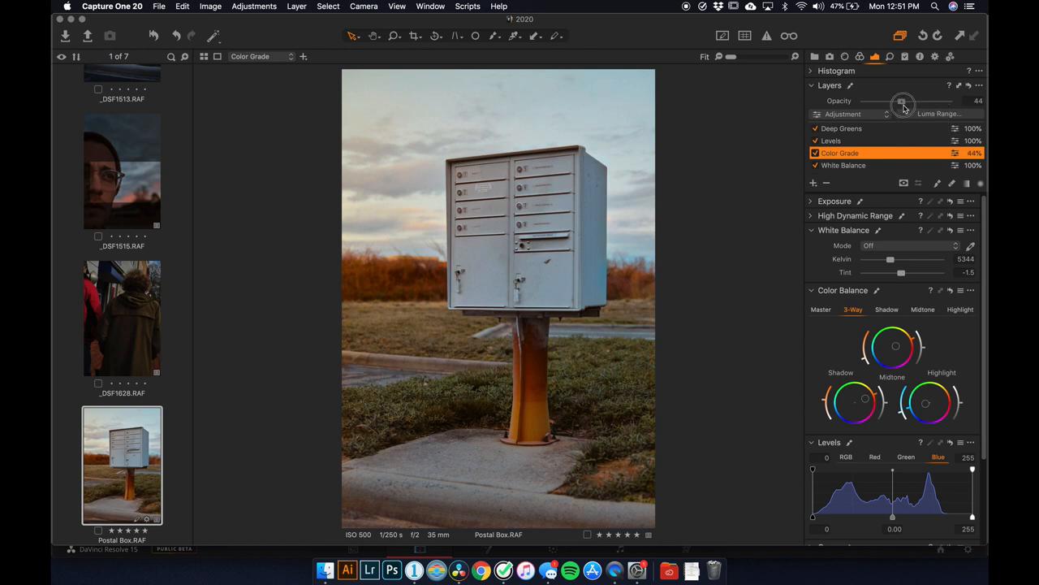
drag(903, 101, 948, 101)
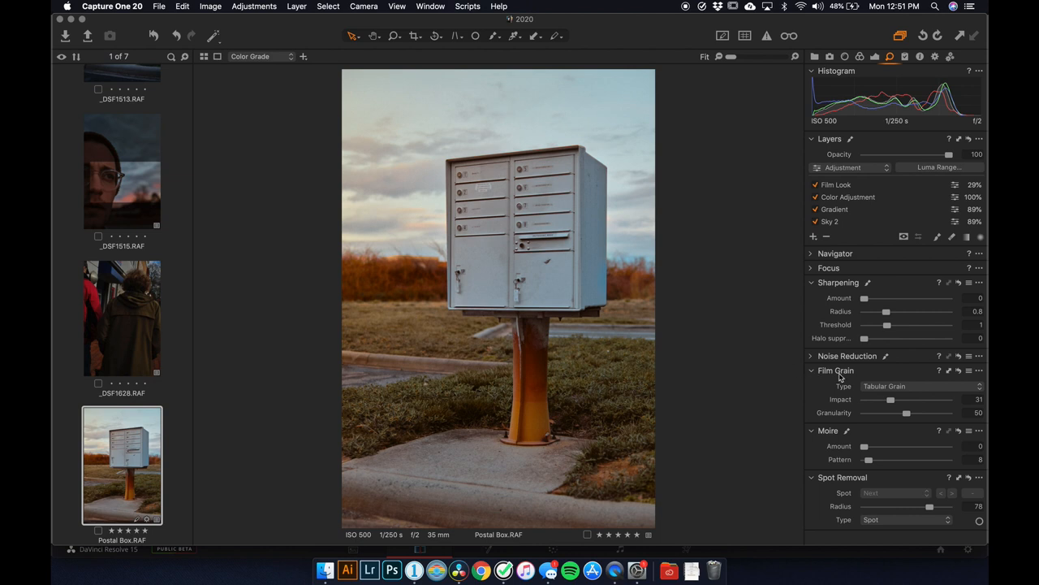
mouse_move(860, 383)
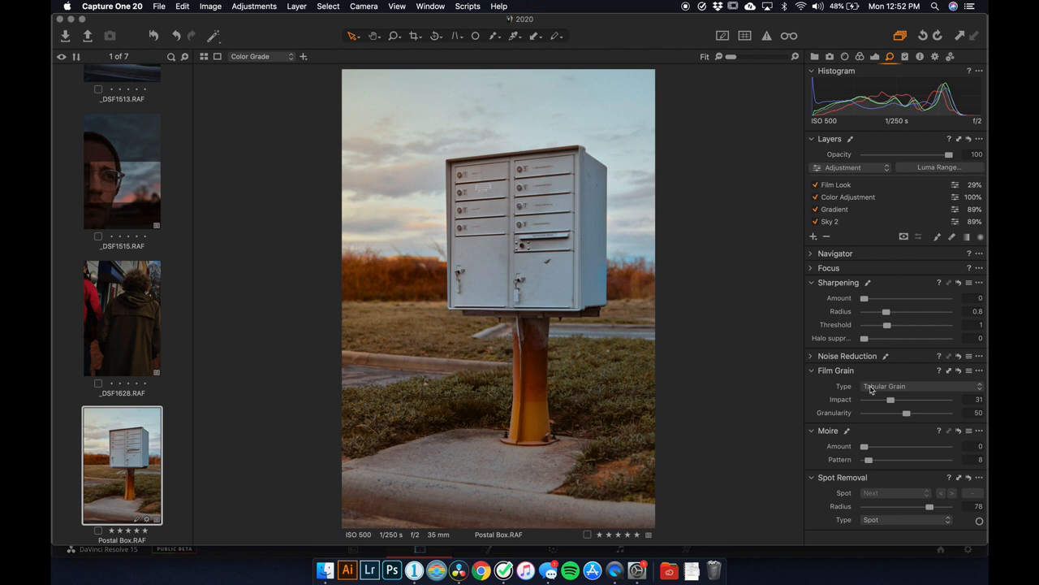
Choose Tabular Grain from the Film Grain Type list
click(922, 385)
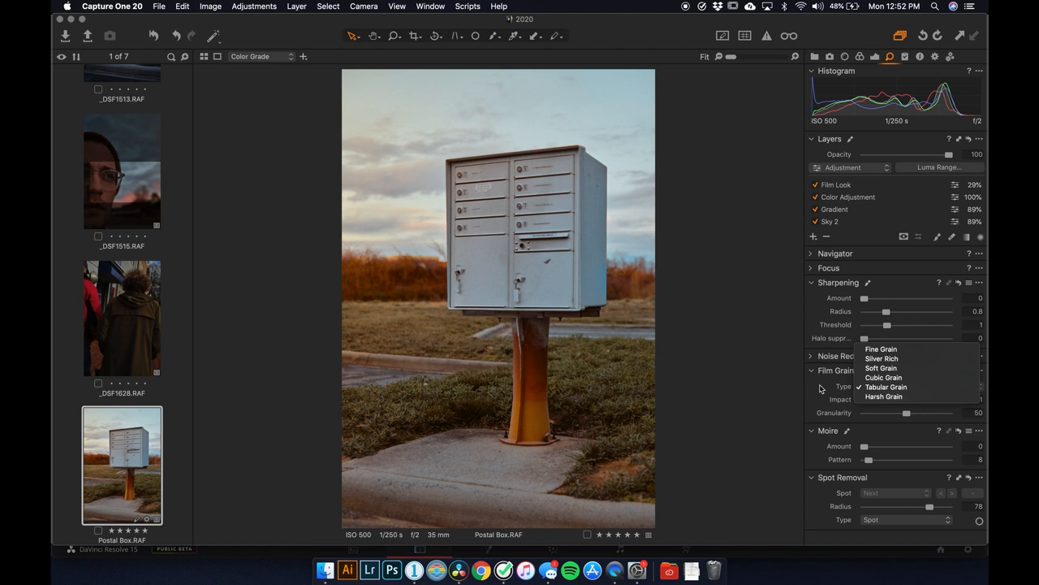
click(886, 387)
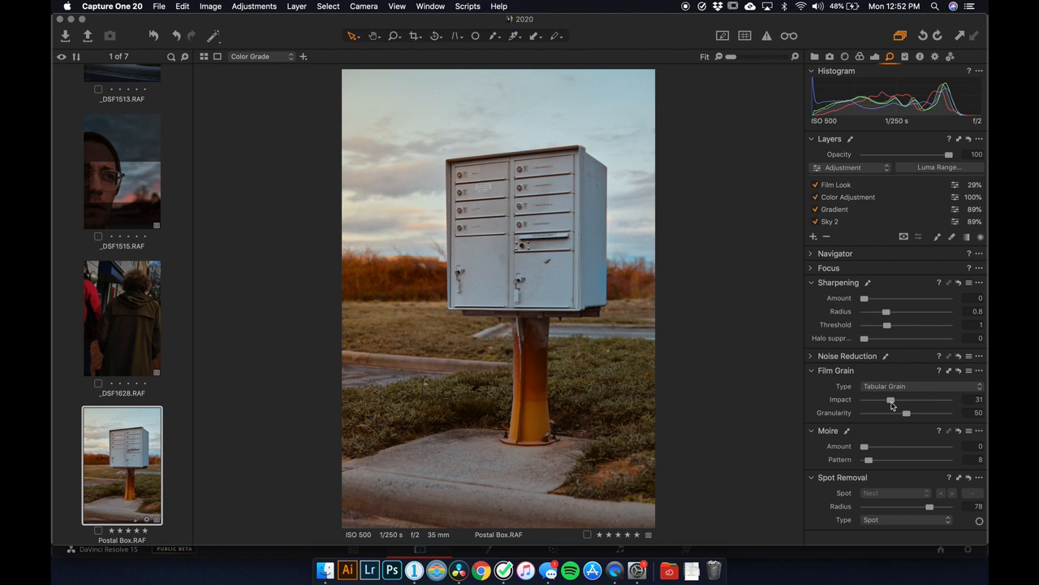
click(921, 386)
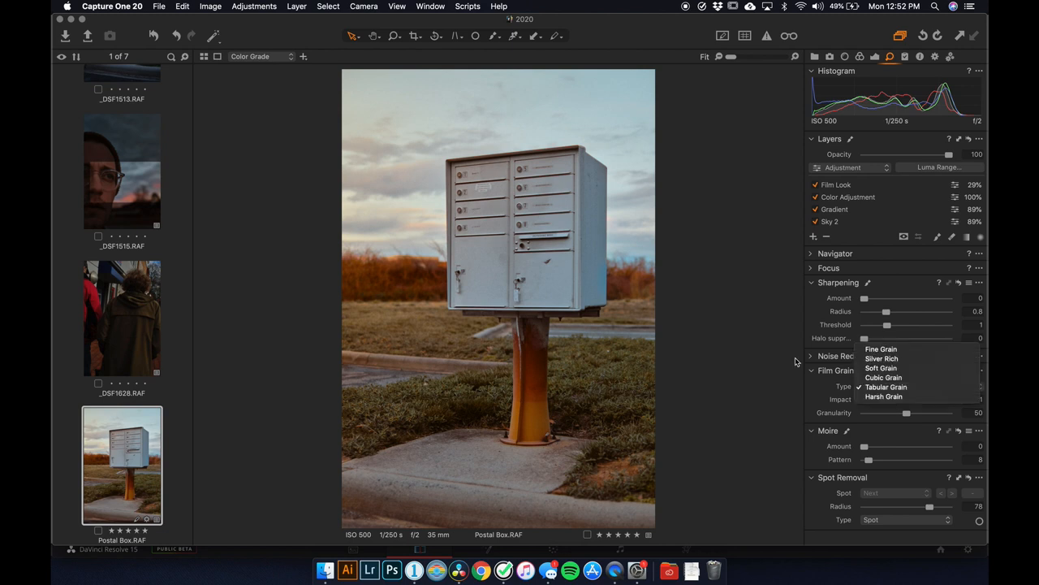
click(122, 171)
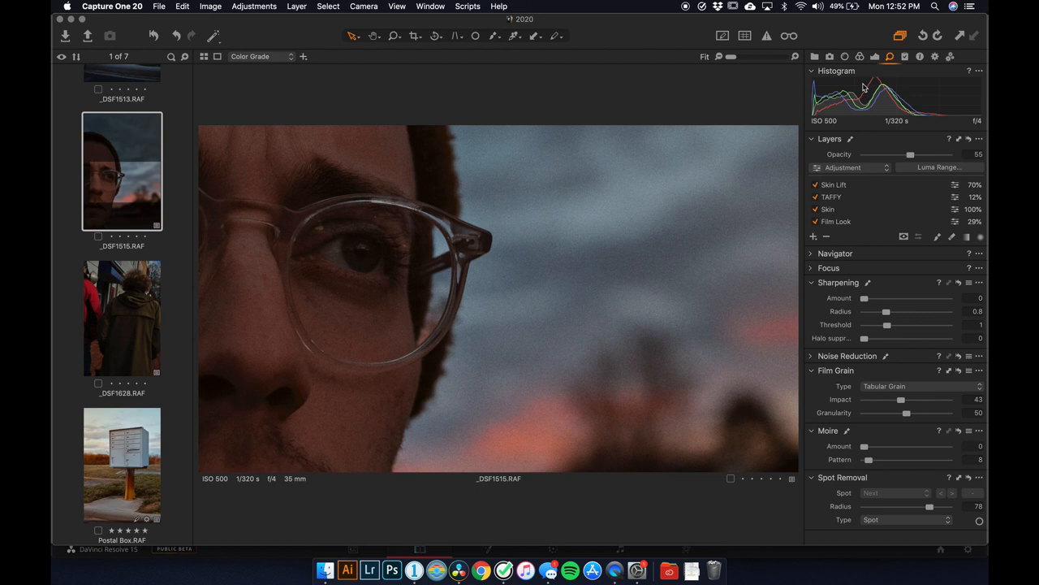
mouse_move(873, 69)
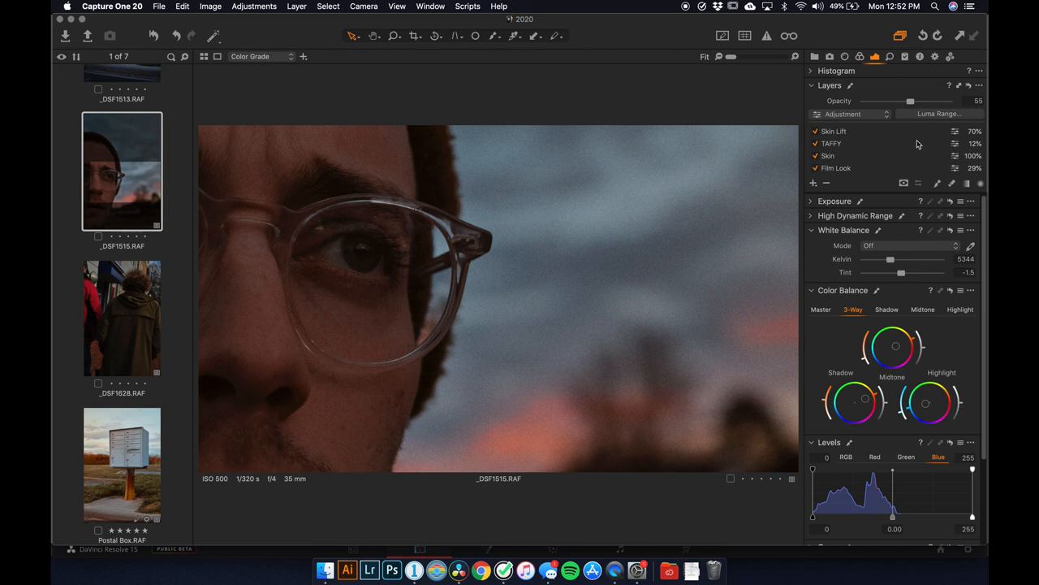
Select the Skin layer, toggle it off and on to compare, then collapse Color Balance
click(829, 155)
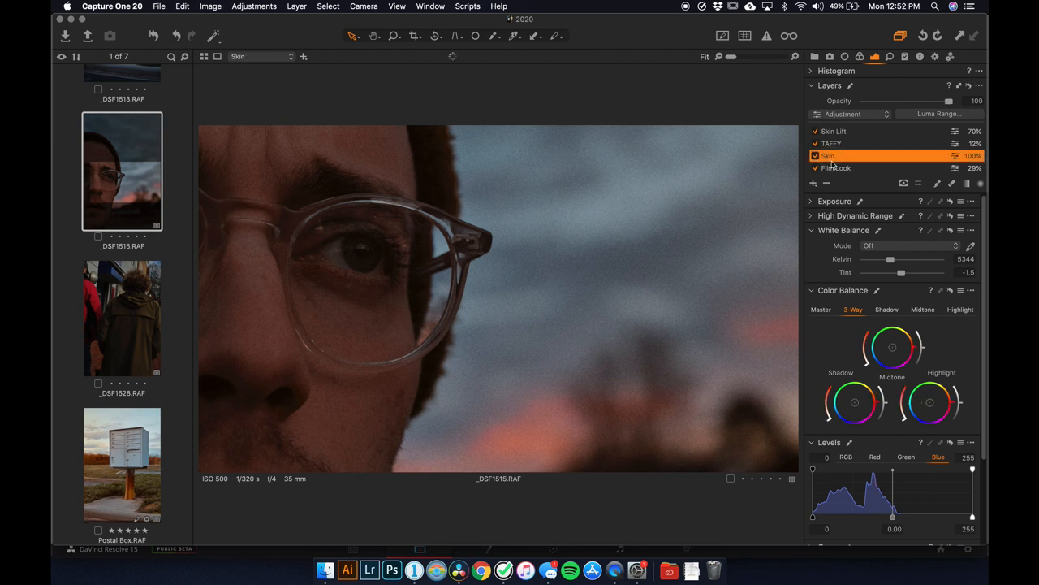
click(817, 155)
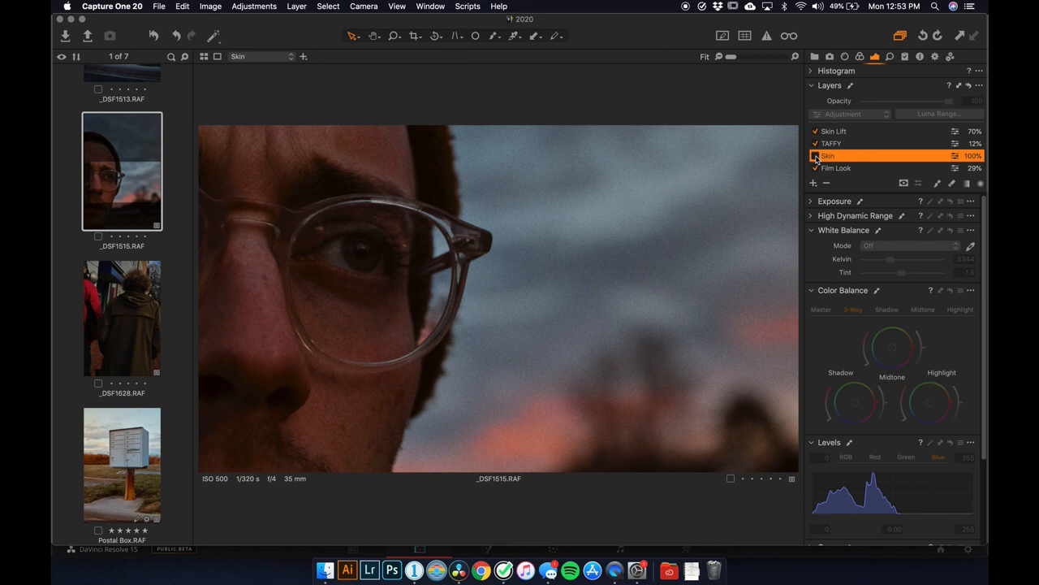
click(815, 155)
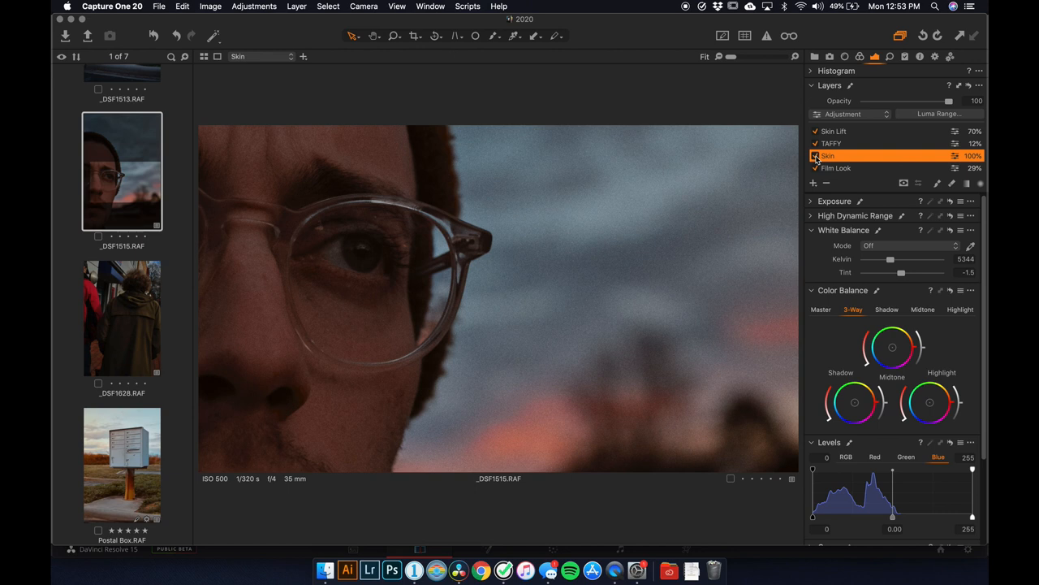
click(810, 290)
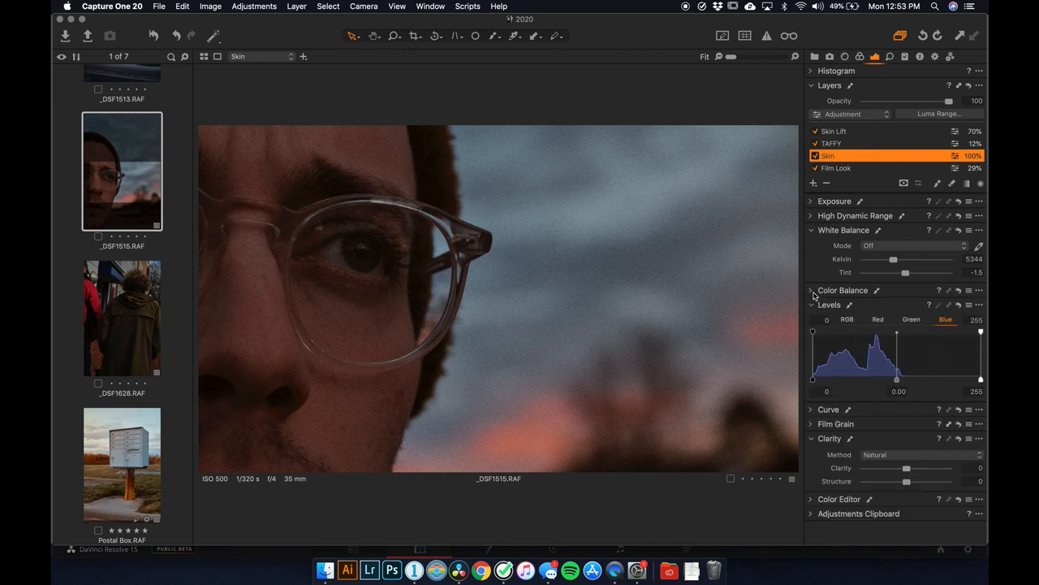
Expand Color Editor and try an Advanced picked-range hue shift, resetting it to zero
click(840, 499)
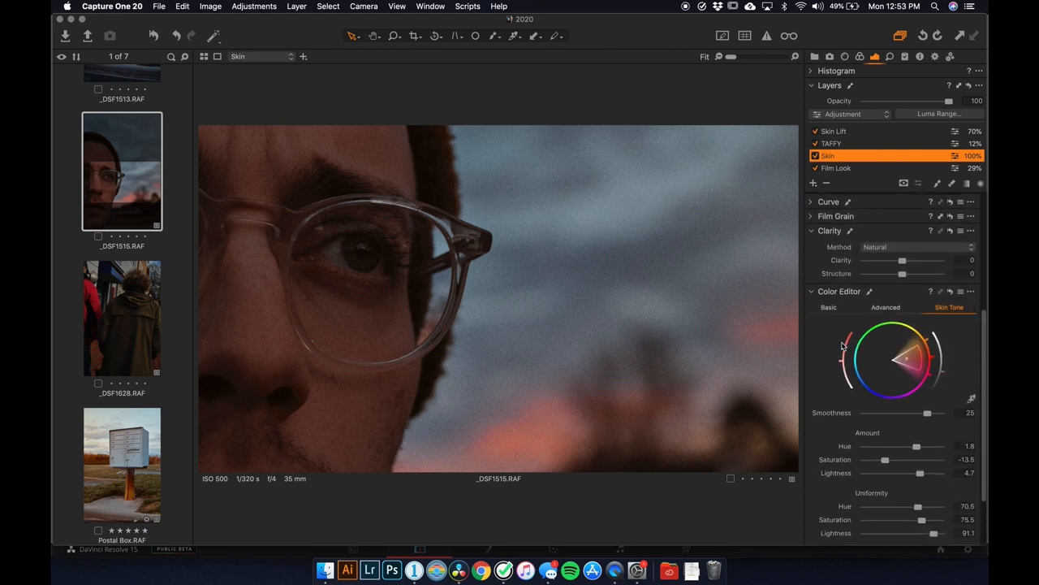
scroll(down, 3)
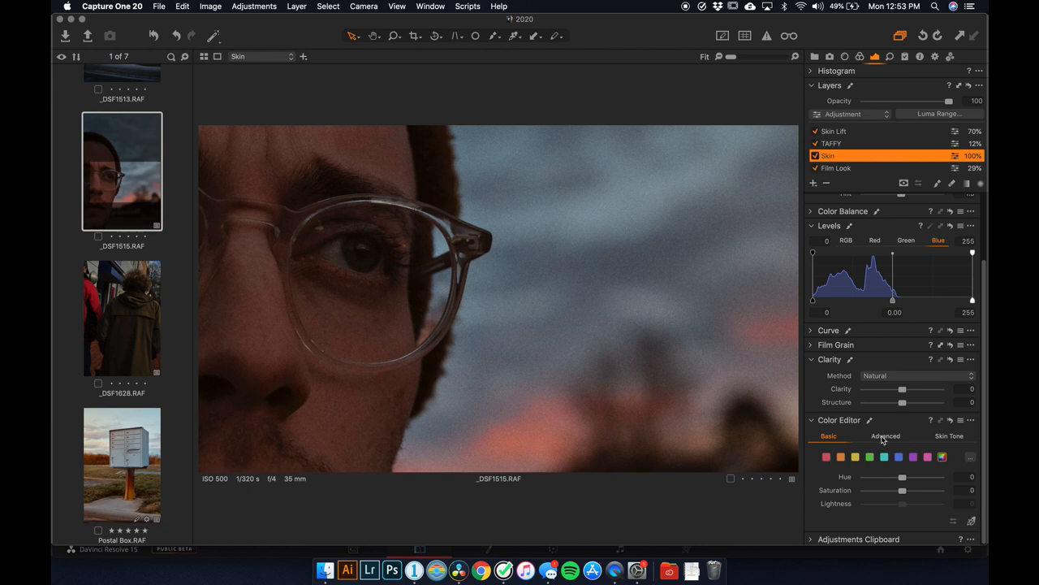
click(885, 436)
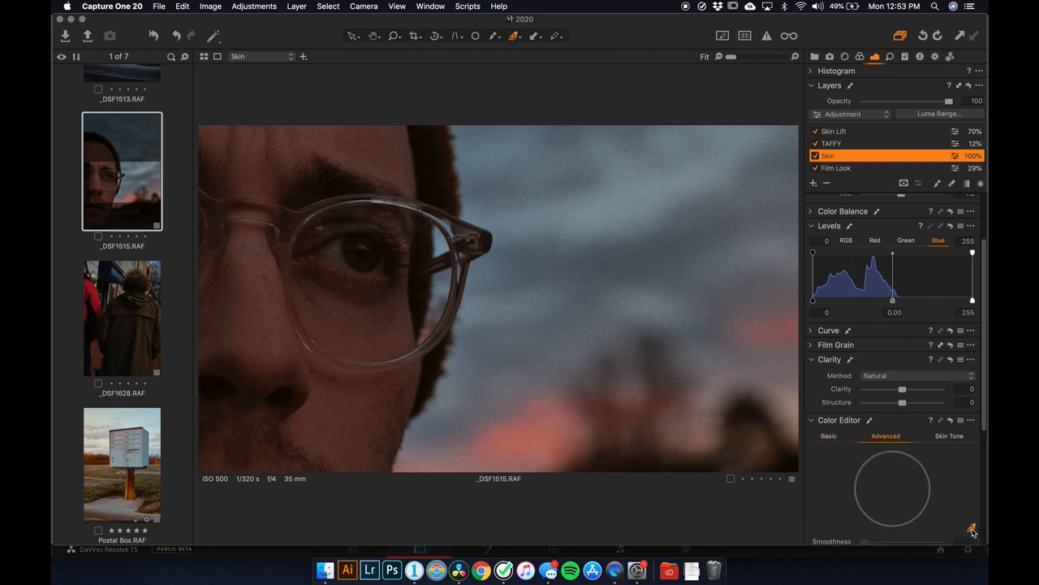
click(530, 431)
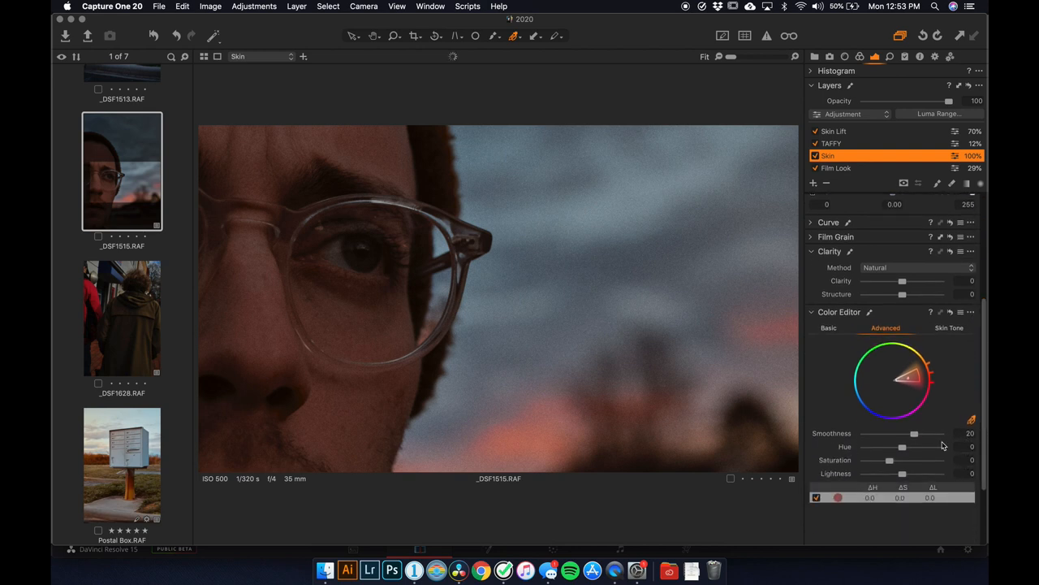
drag(902, 447, 916, 447)
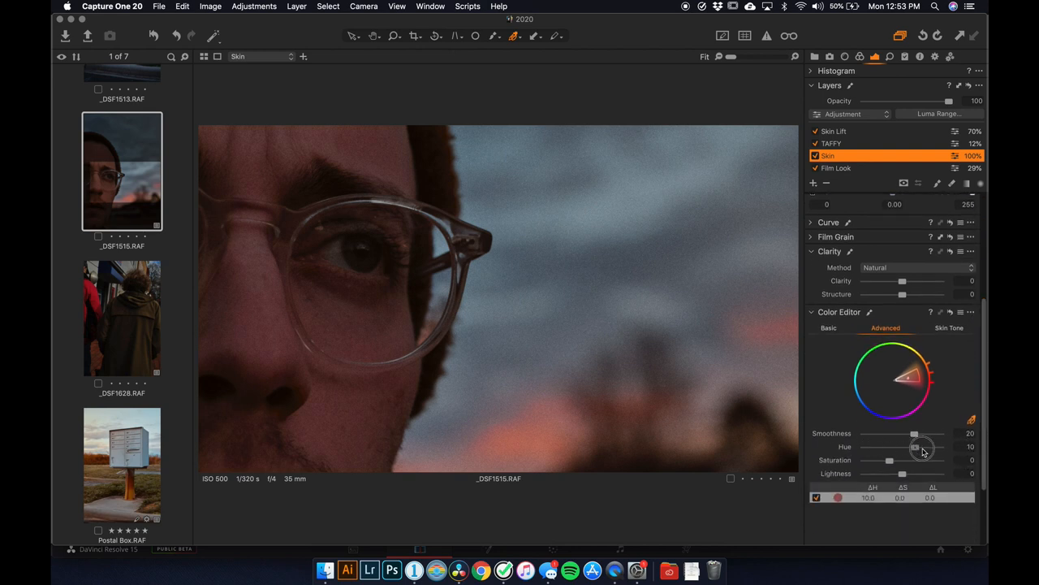
drag(922, 447, 902, 446)
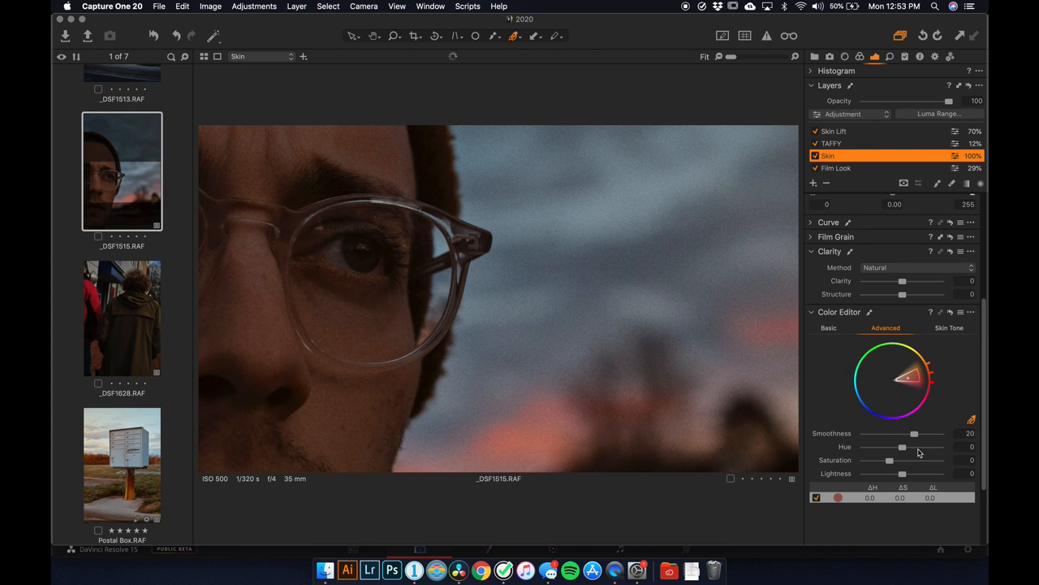
Return to the Skin Tone tab to show amount and uniformity sliders
click(950, 328)
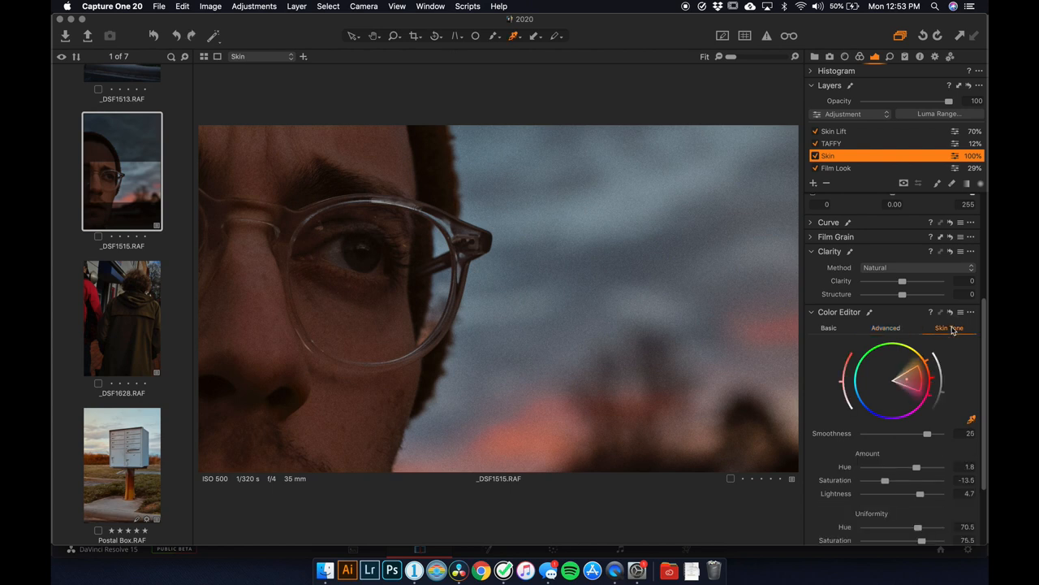
mouse_move(856, 364)
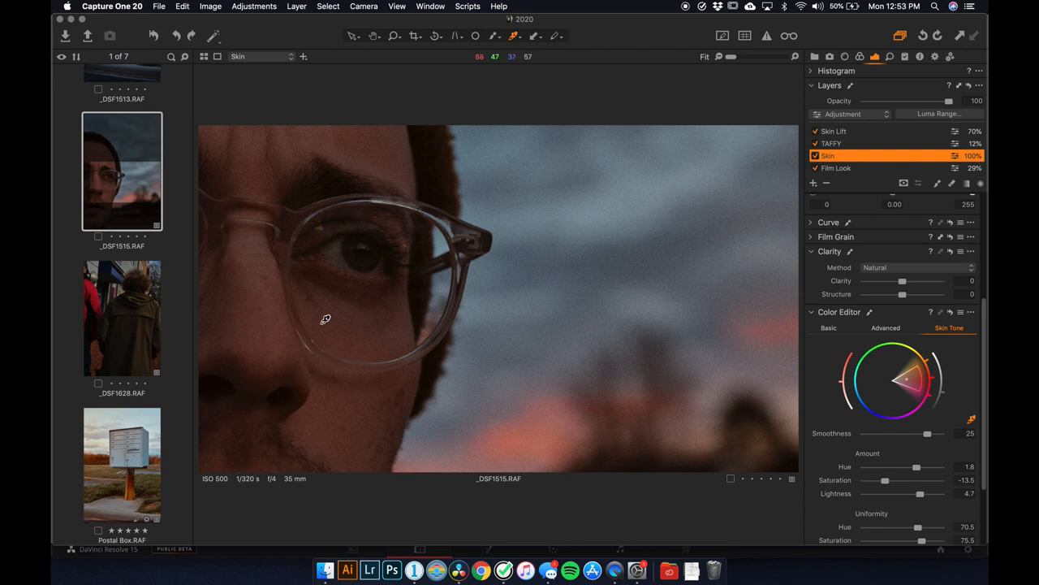
mouse_move(333, 362)
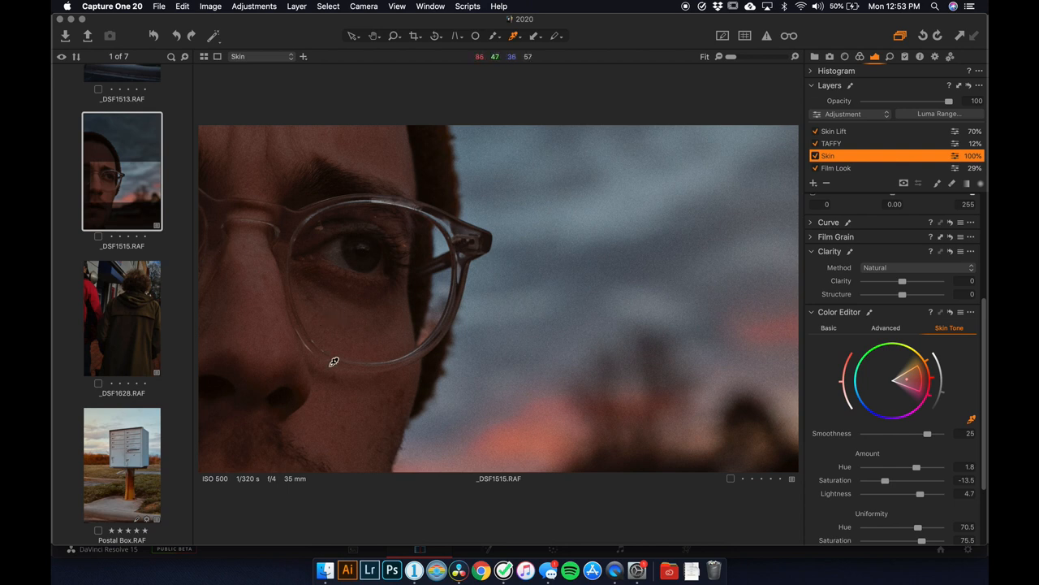
mouse_move(892, 471)
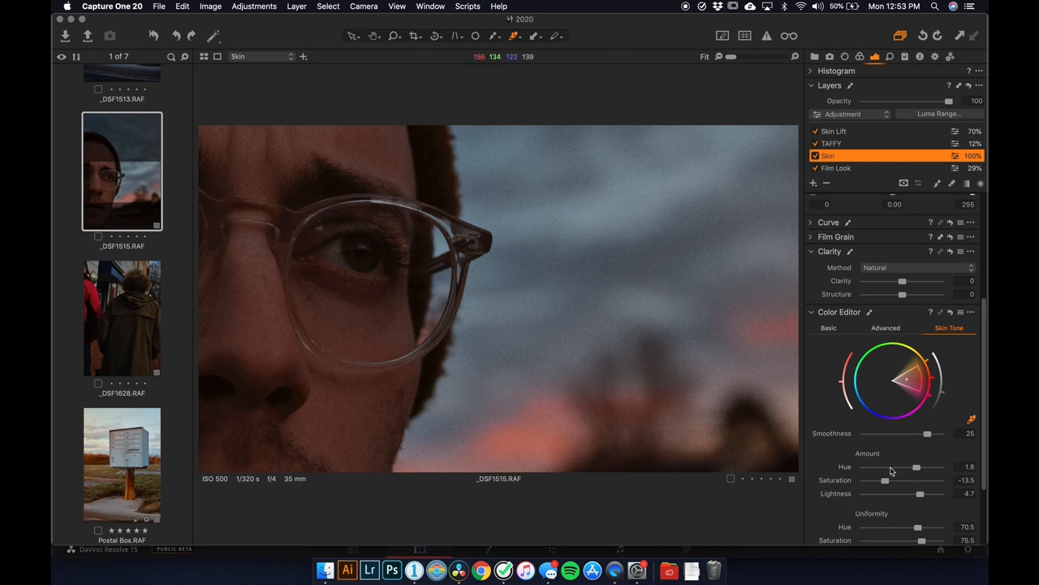
scroll(down, 3)
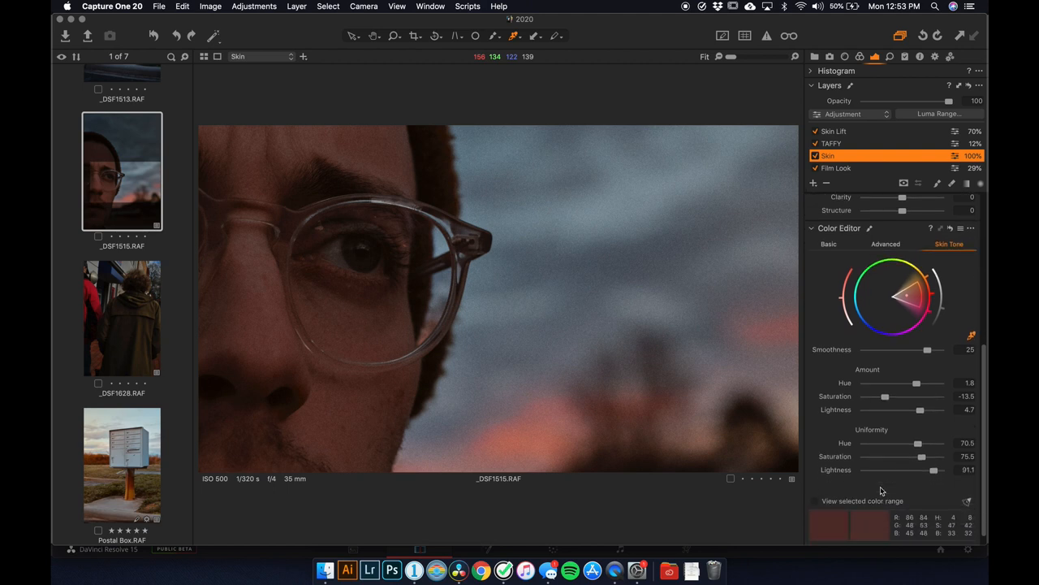
mouse_move(900, 448)
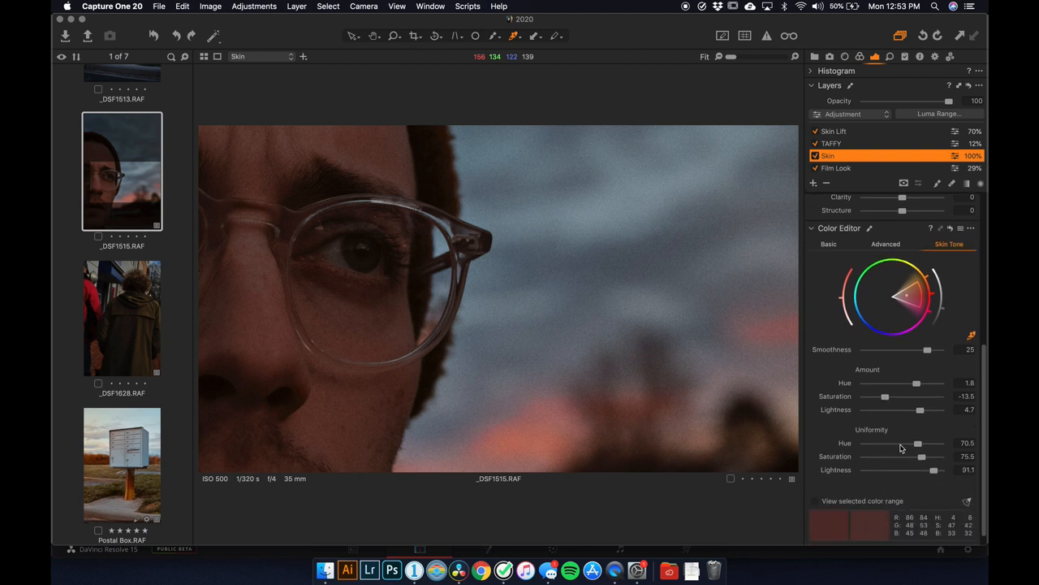
drag(899, 294, 909, 304)
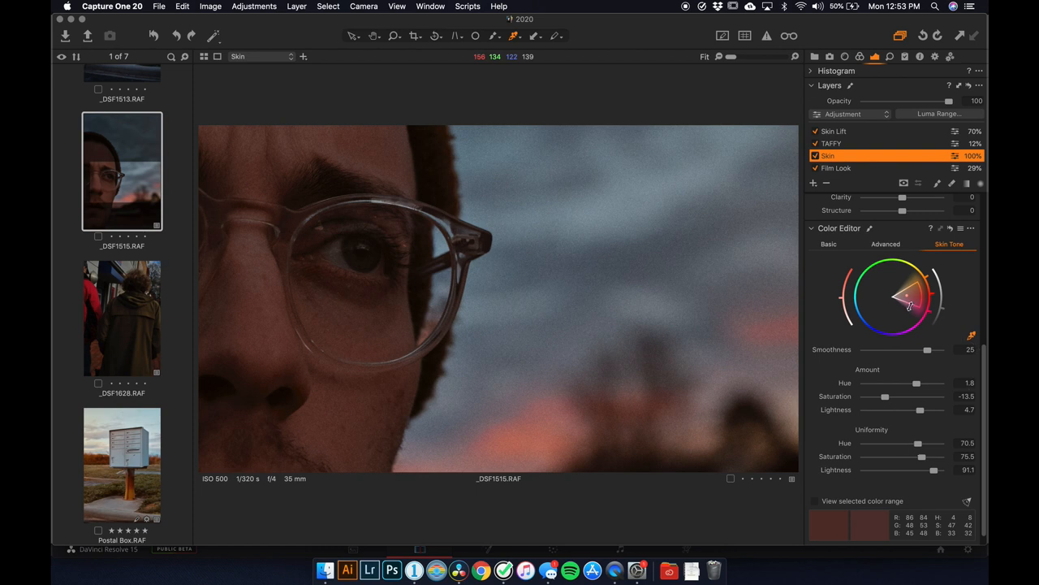
mouse_move(912, 464)
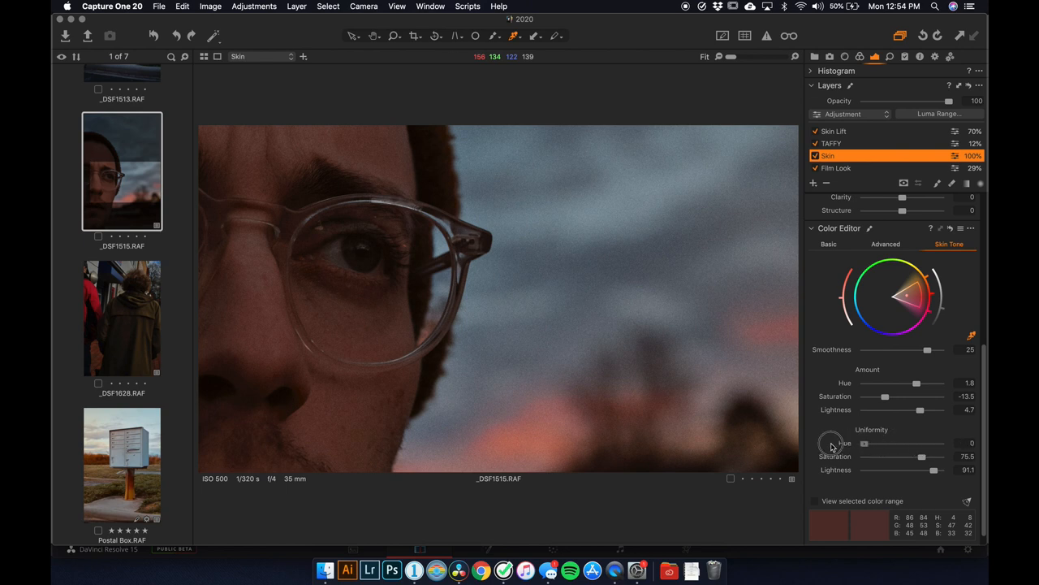
Set skin-tone uniformity to hue 77.2, saturation 85.1 and lightness 76.7
drag(865, 443, 881, 444)
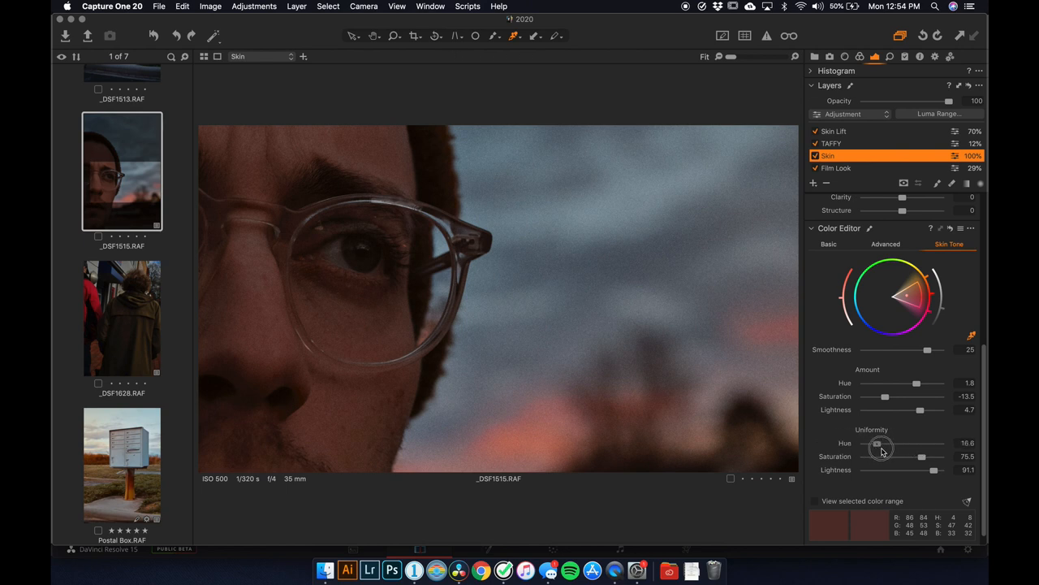
drag(877, 443, 923, 444)
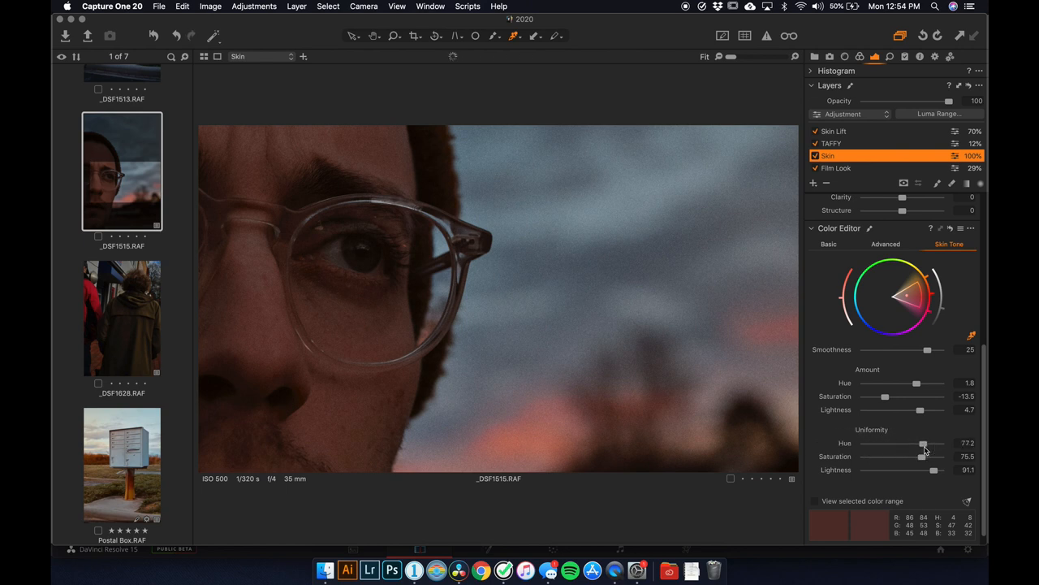
drag(926, 456, 864, 456)
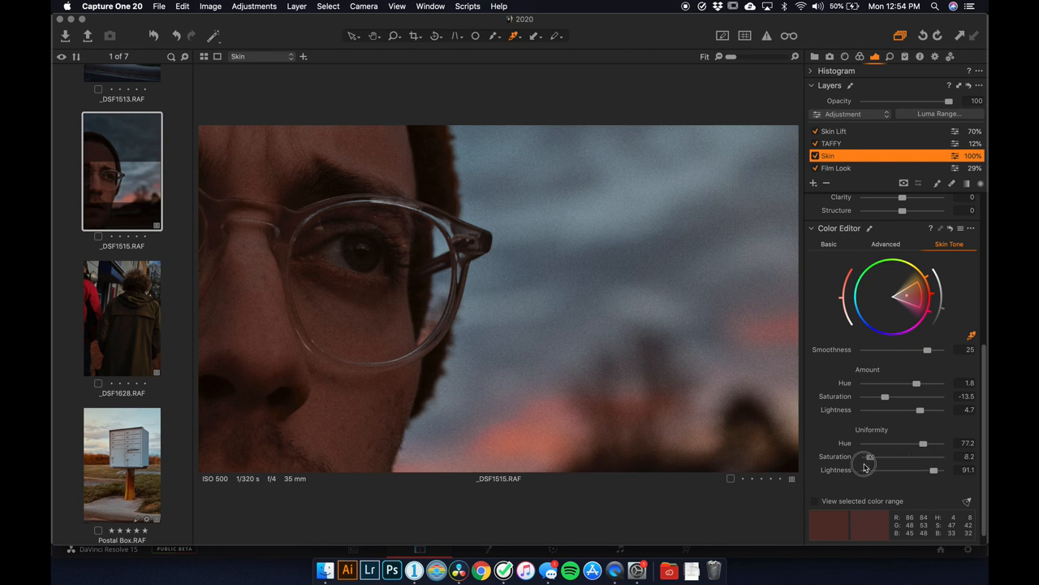
drag(866, 456, 857, 456)
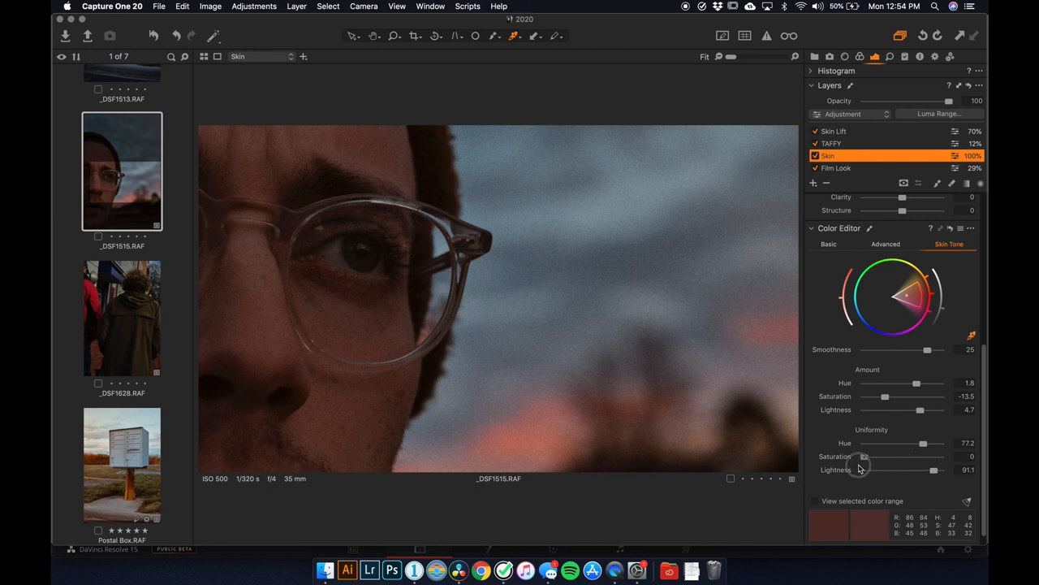
drag(861, 456, 938, 457)
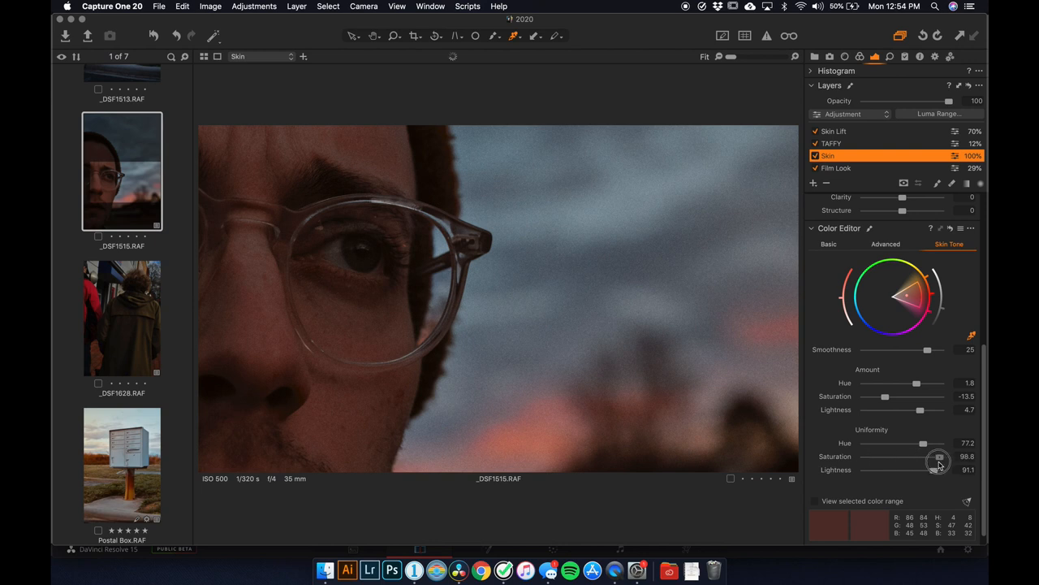
drag(938, 455, 929, 456)
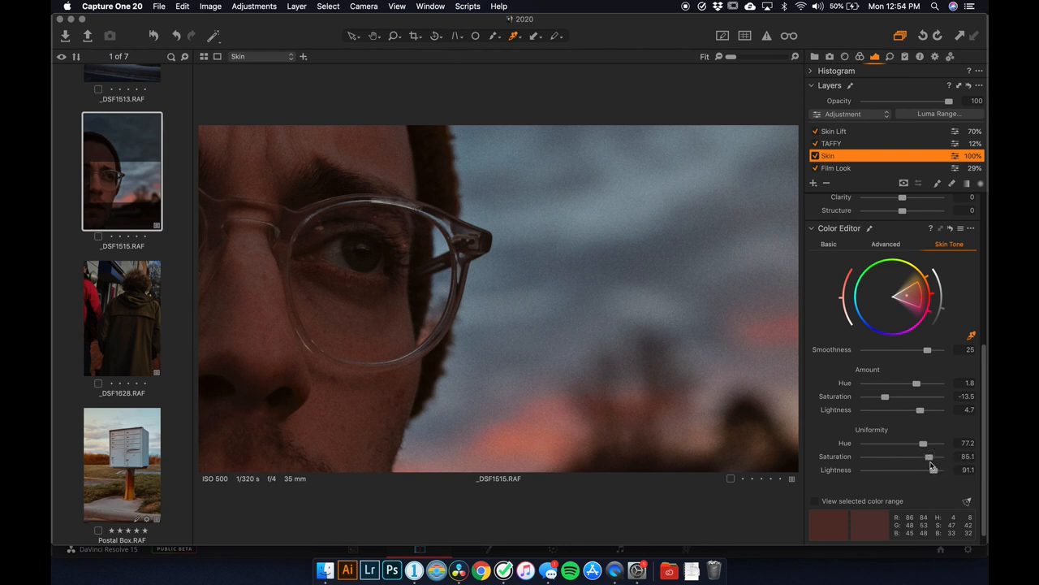
mouse_move(907, 453)
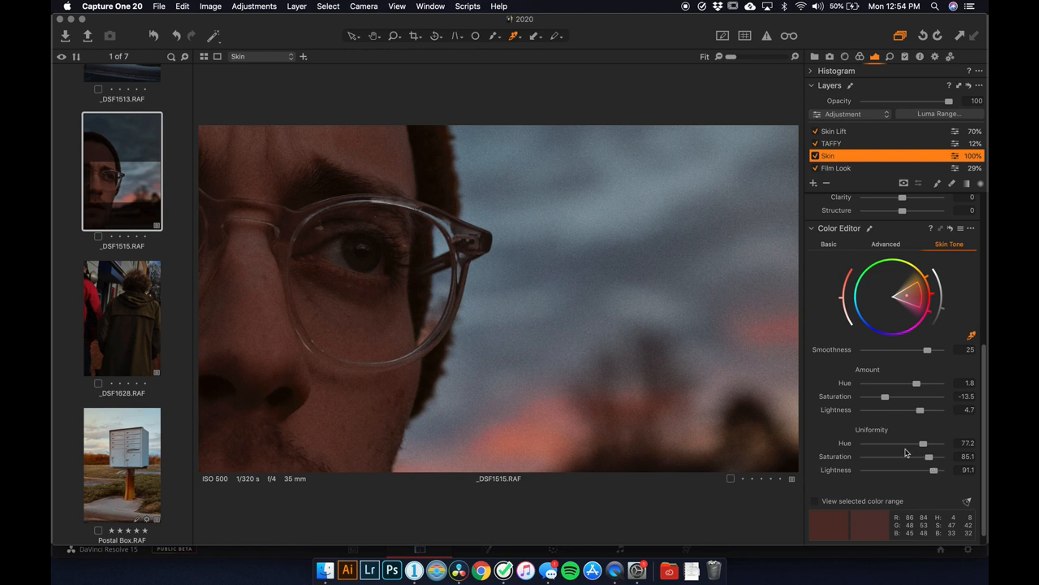
drag(930, 469, 861, 469)
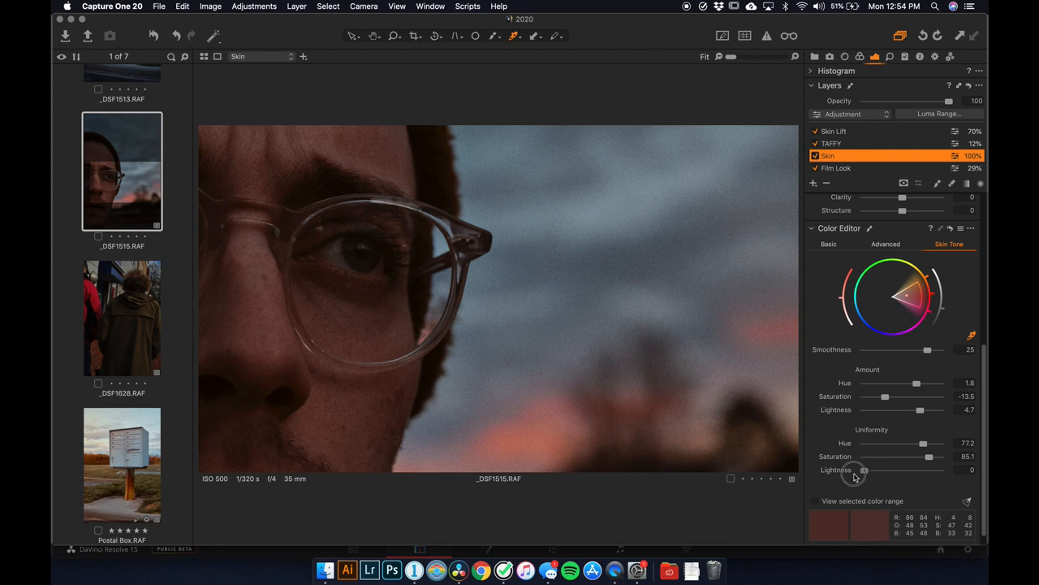
drag(863, 469, 916, 470)
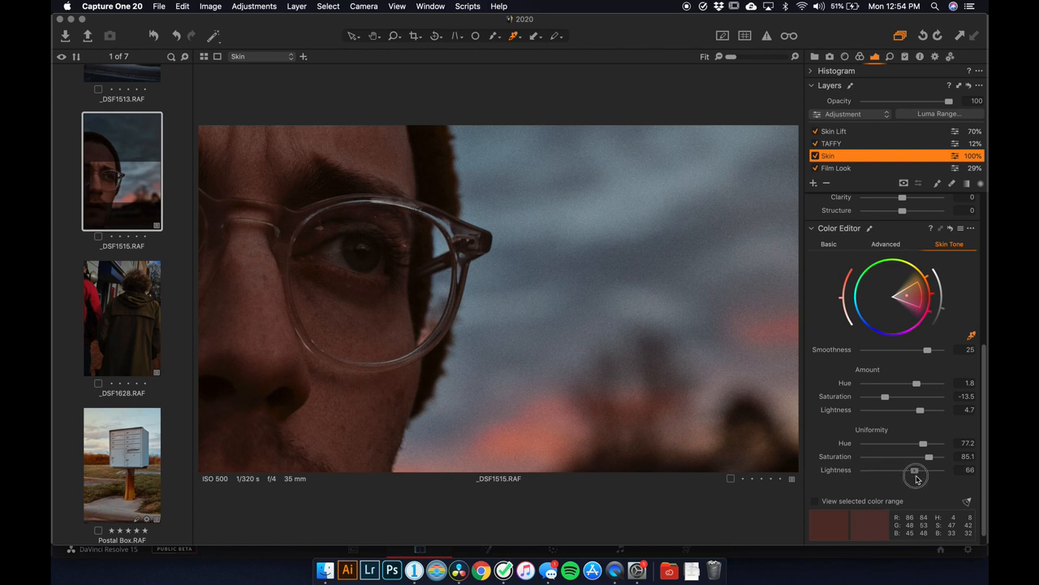
drag(916, 469, 921, 469)
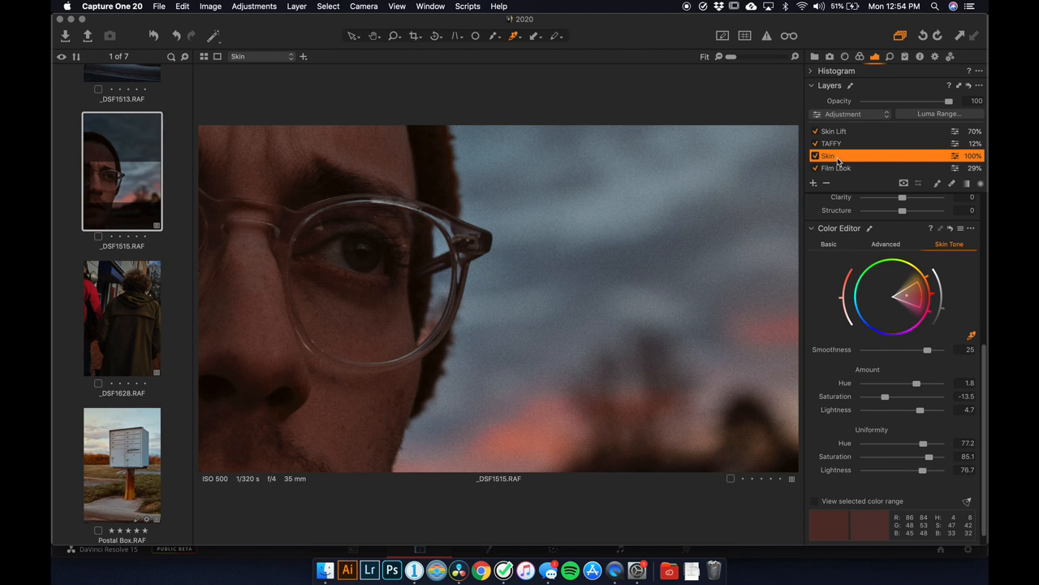
Set the Skin layer opacity to 67% and scroll the layer list
drag(948, 101, 929, 101)
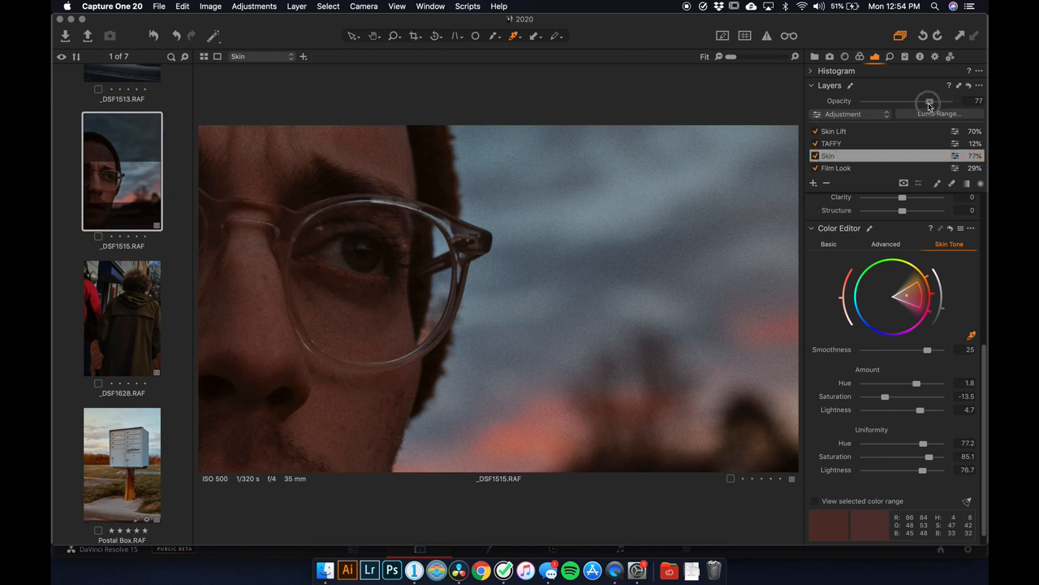
drag(930, 104, 921, 104)
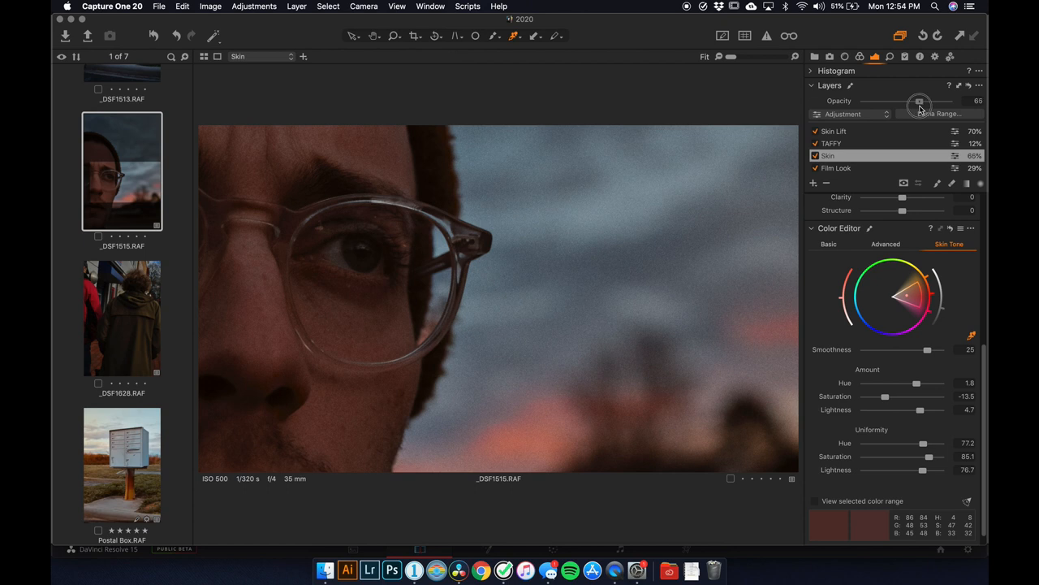
drag(920, 103, 923, 103)
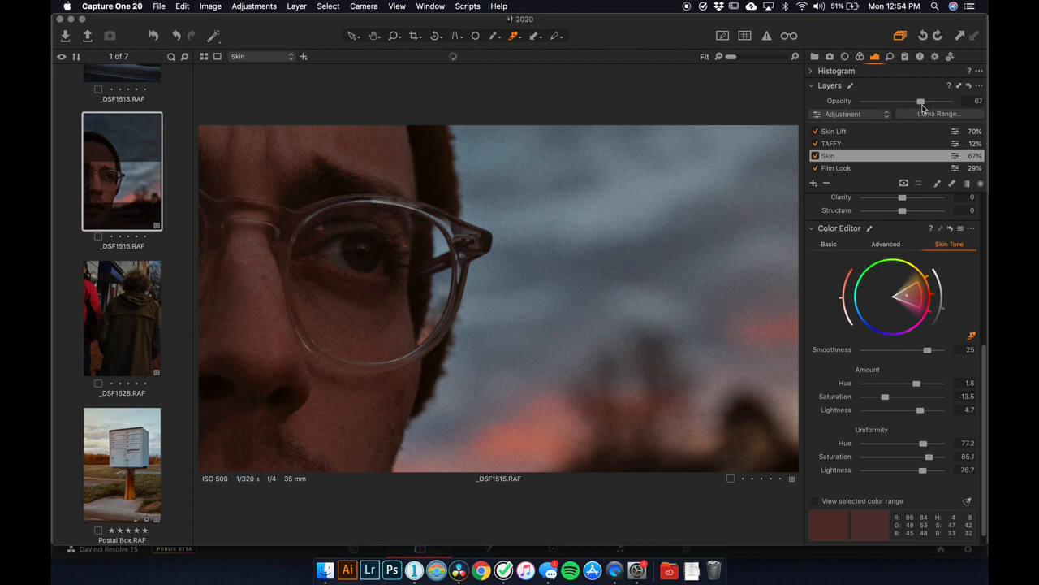
drag(921, 101, 948, 101)
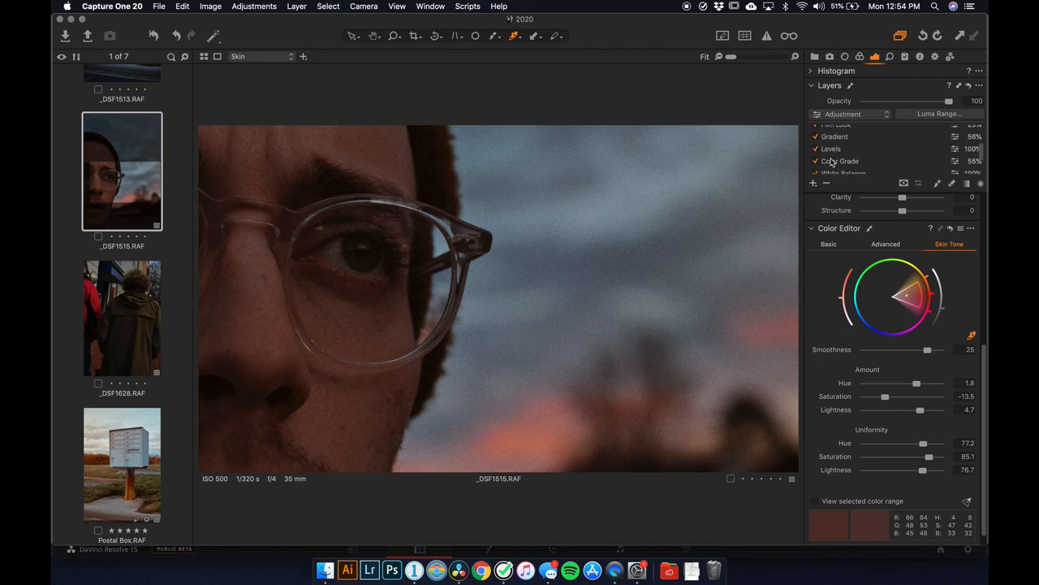
Select the Color Grade layer, which sits at 55% opacity
click(840, 141)
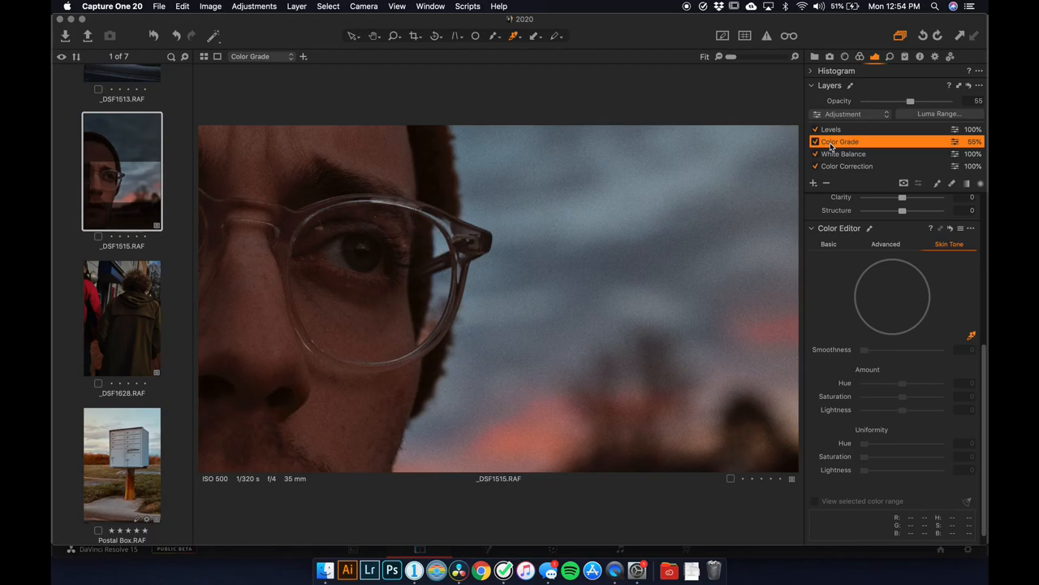
mouse_move(926, 120)
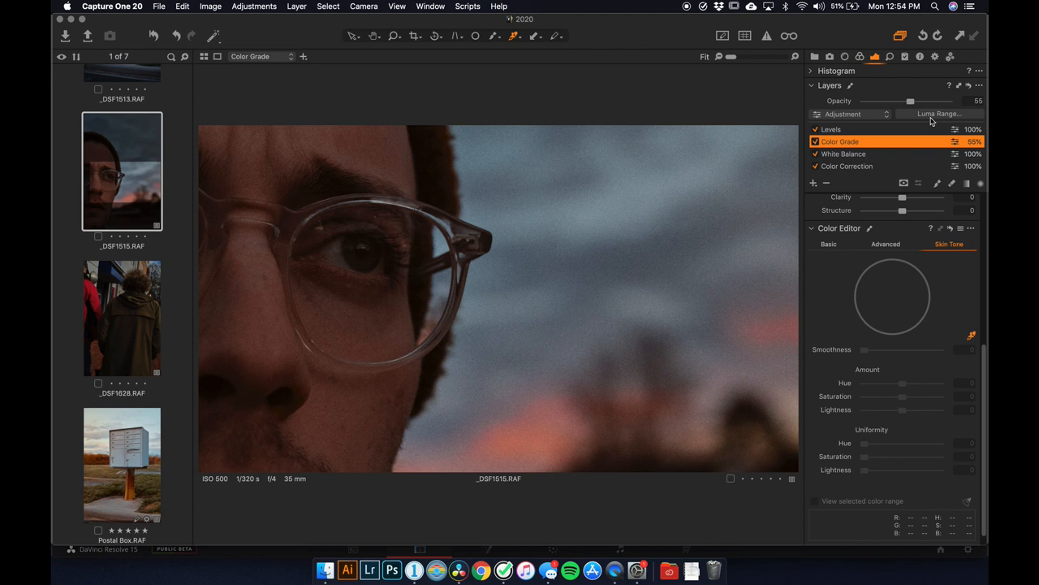
In Luma Range for Color Grade, set the lower range to 135 and lower falloff to 91
click(938, 113)
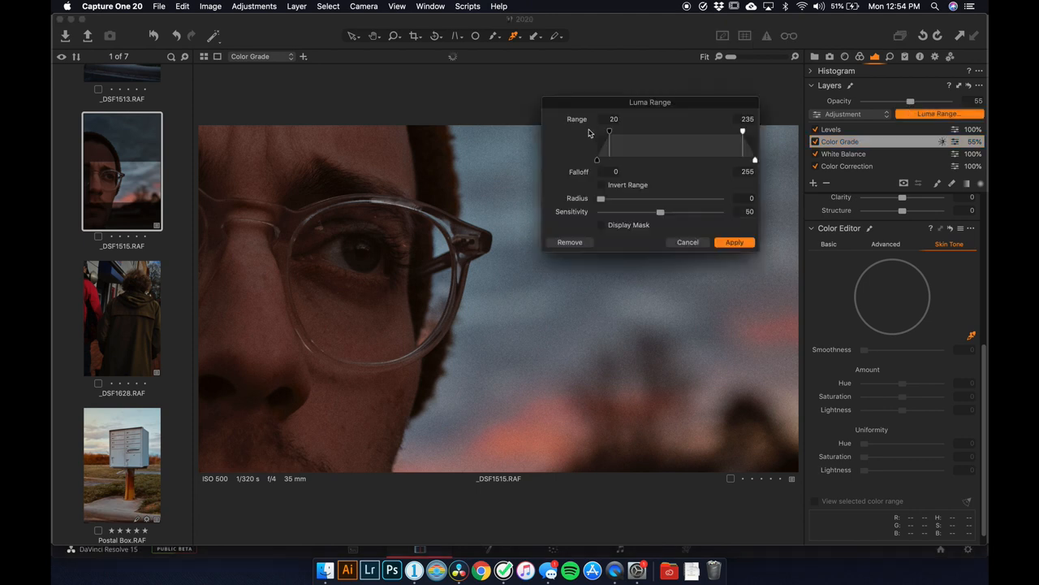
mouse_move(658, 171)
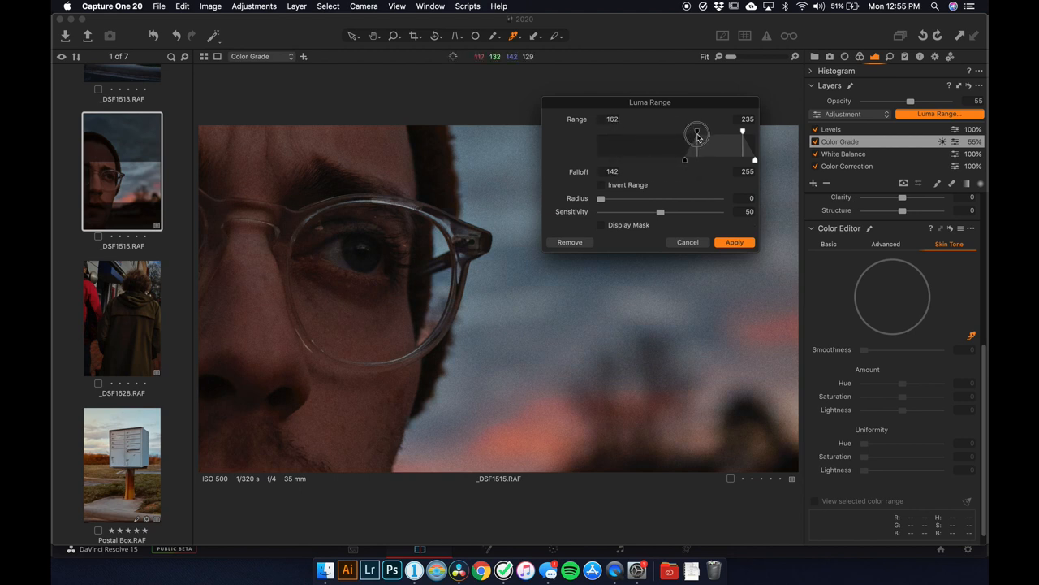
drag(697, 132, 605, 130)
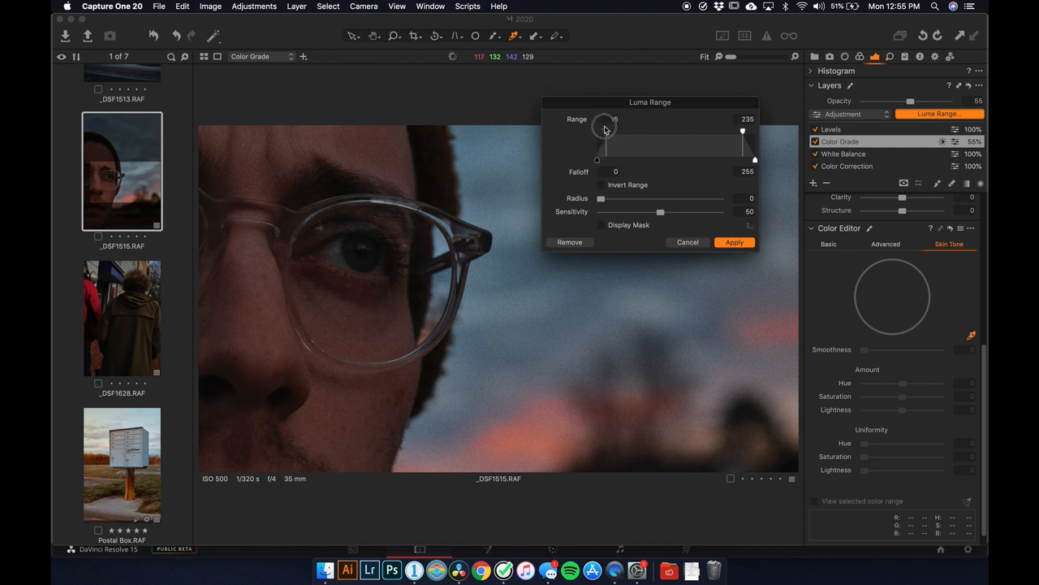
drag(597, 130, 674, 132)
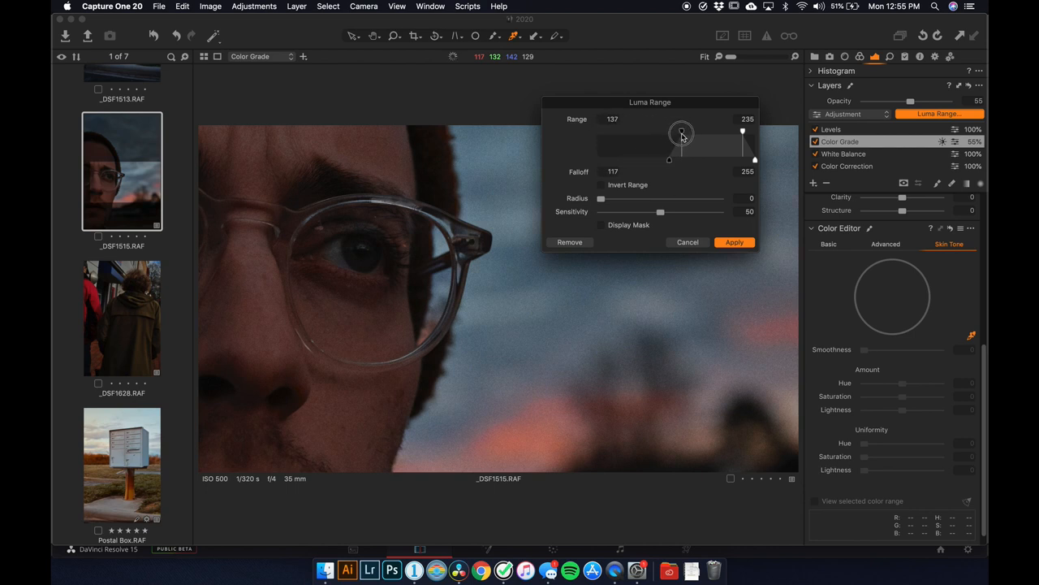
drag(669, 132, 667, 131)
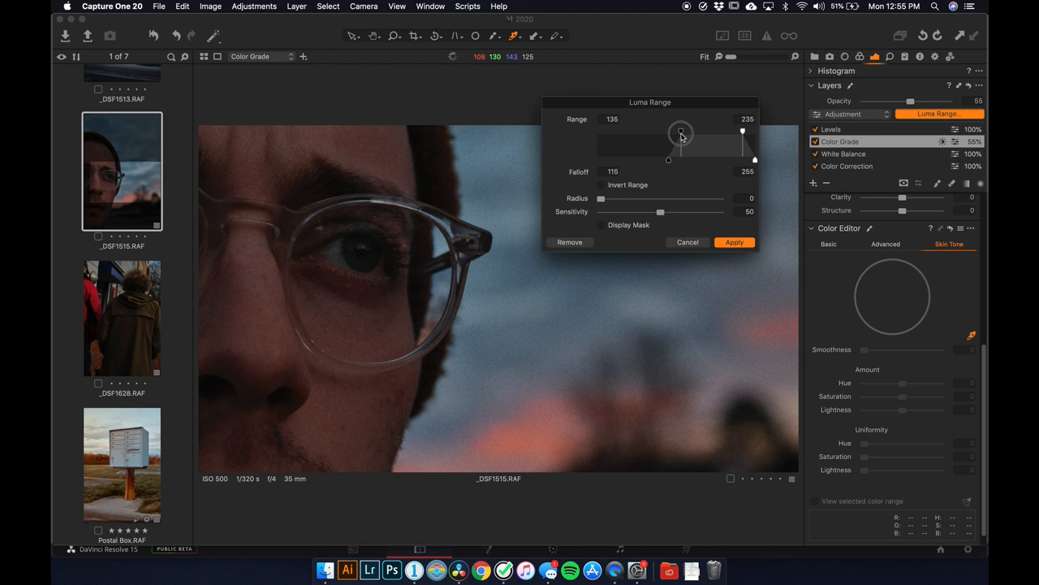
drag(681, 132, 614, 158)
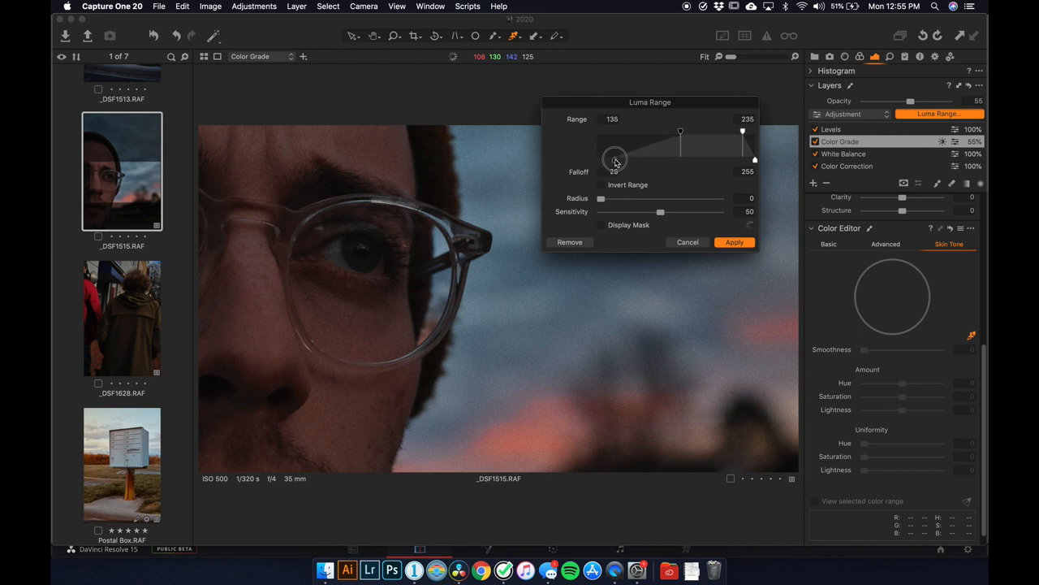
drag(615, 159, 654, 159)
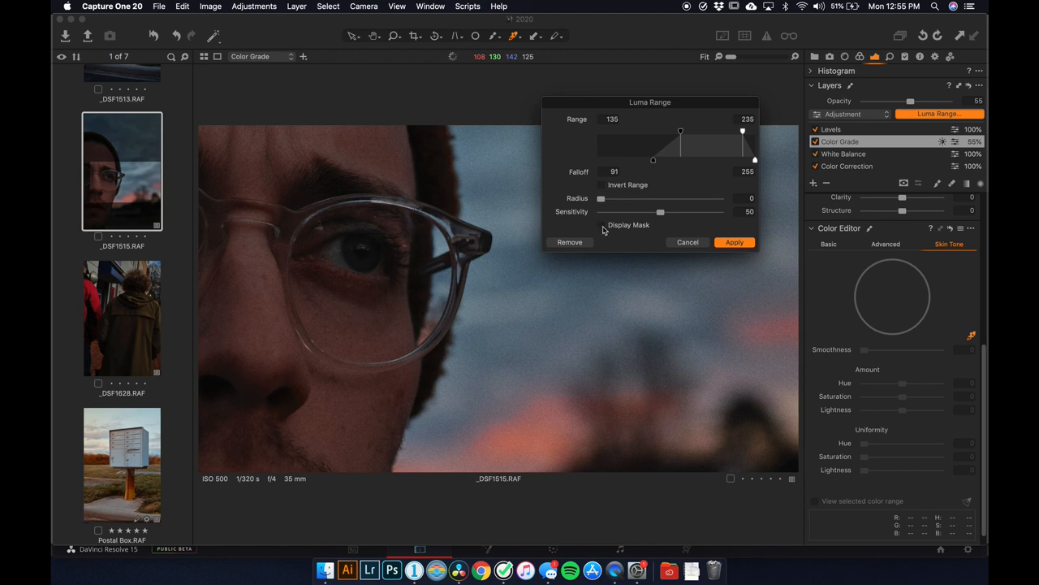
With the mask displayed, set luma range 0–61 and upper falloff 103, then apply
click(601, 225)
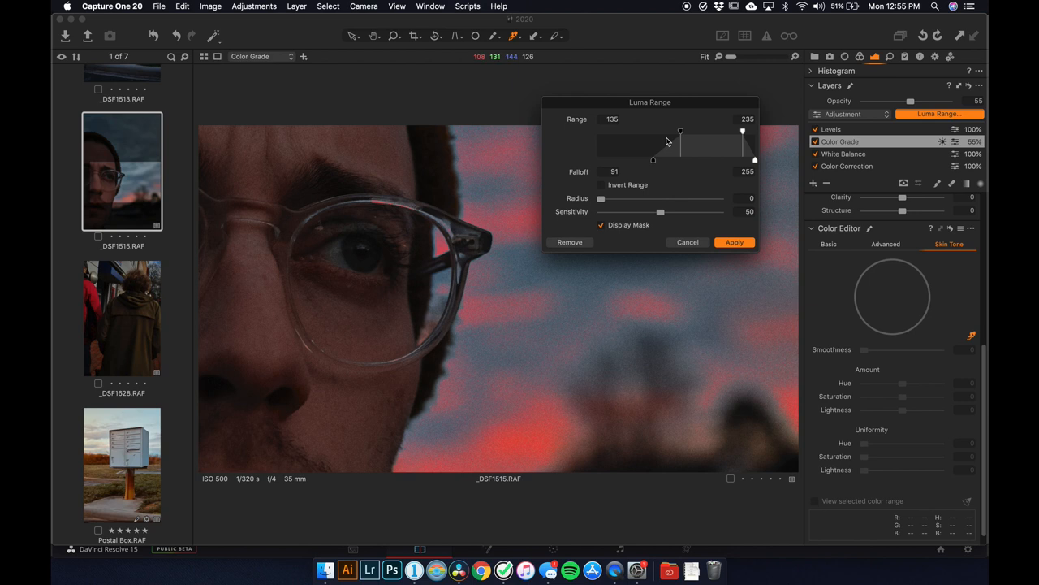
mouse_move(681, 134)
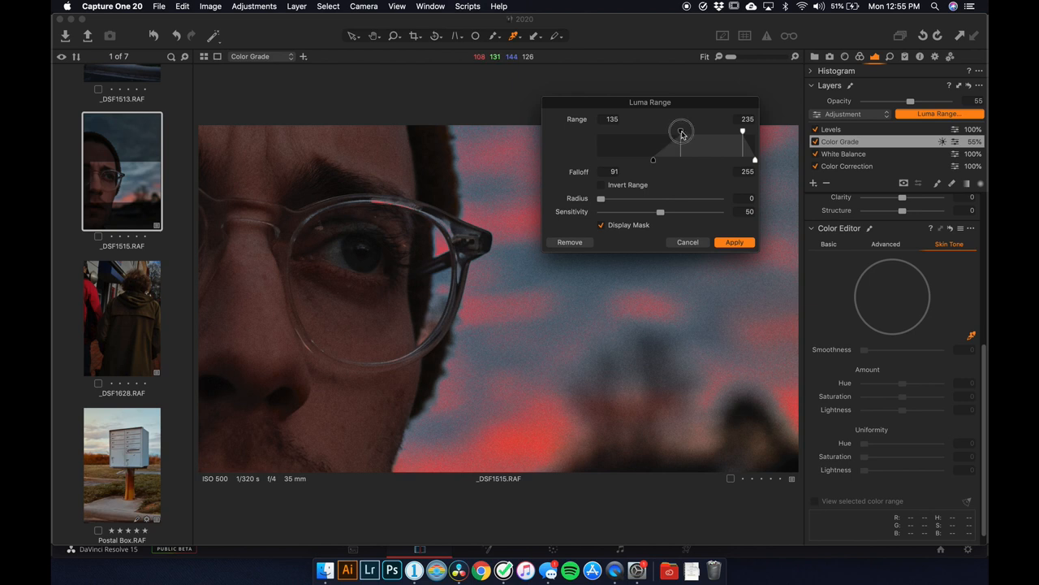
drag(682, 131, 597, 132)
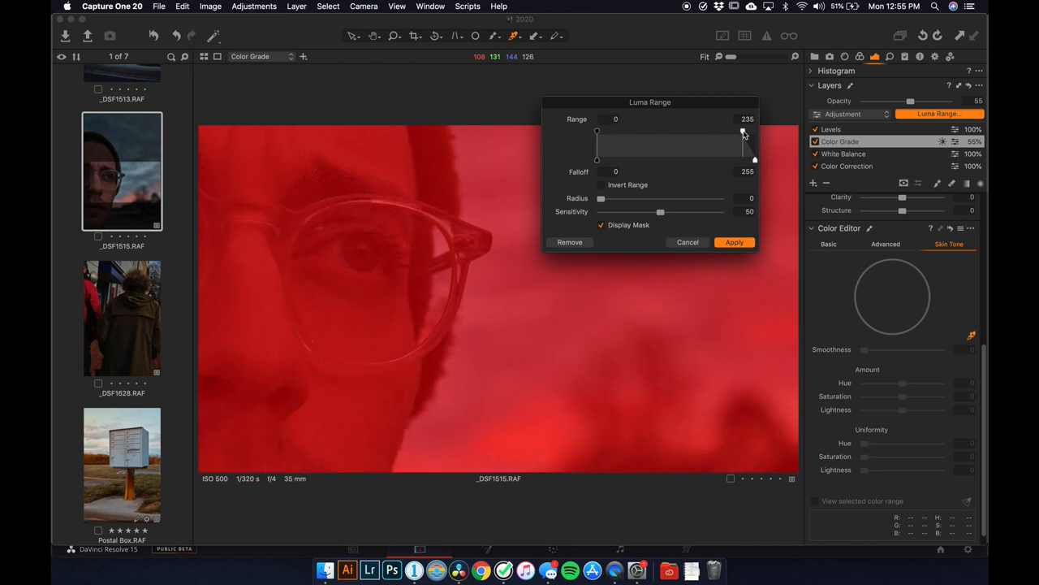
drag(743, 133, 646, 133)
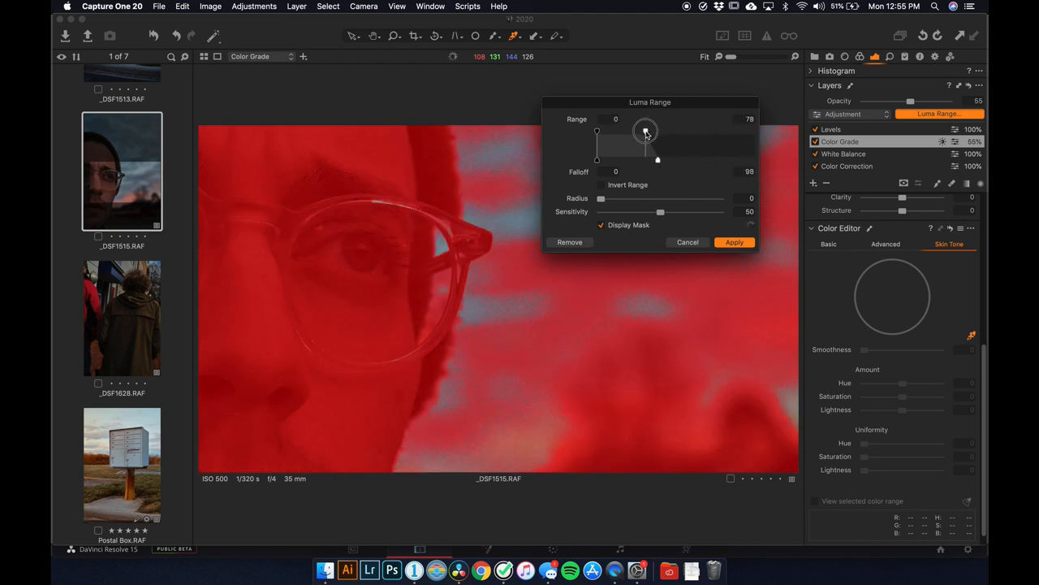
drag(645, 131, 636, 134)
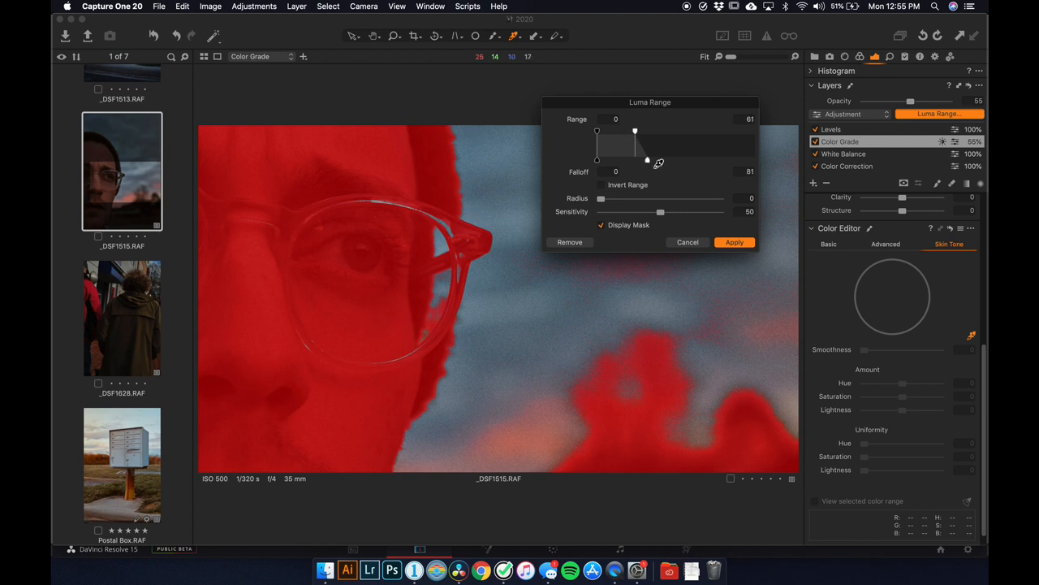
drag(648, 160, 666, 160)
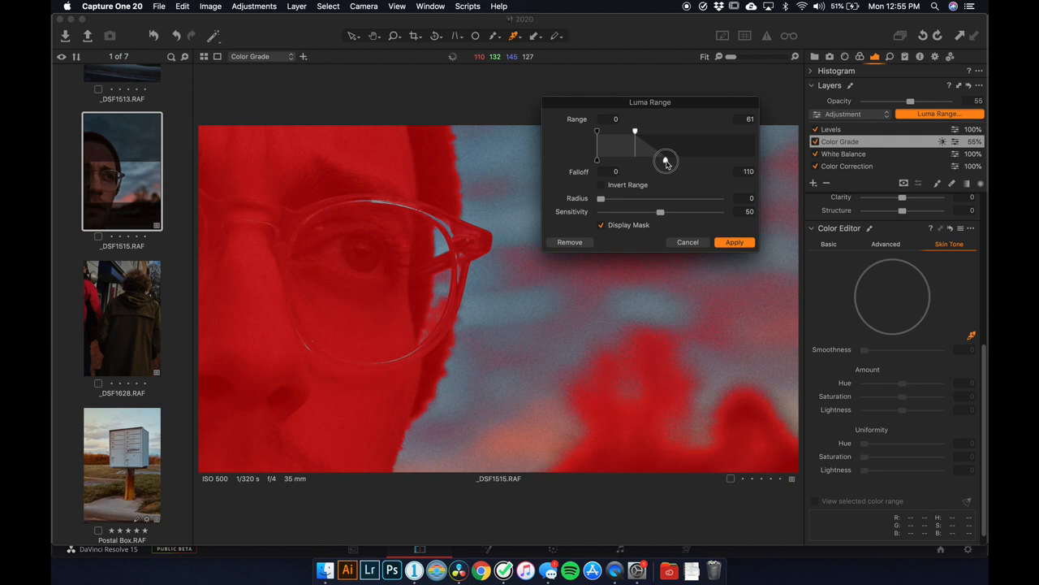
drag(666, 160, 659, 161)
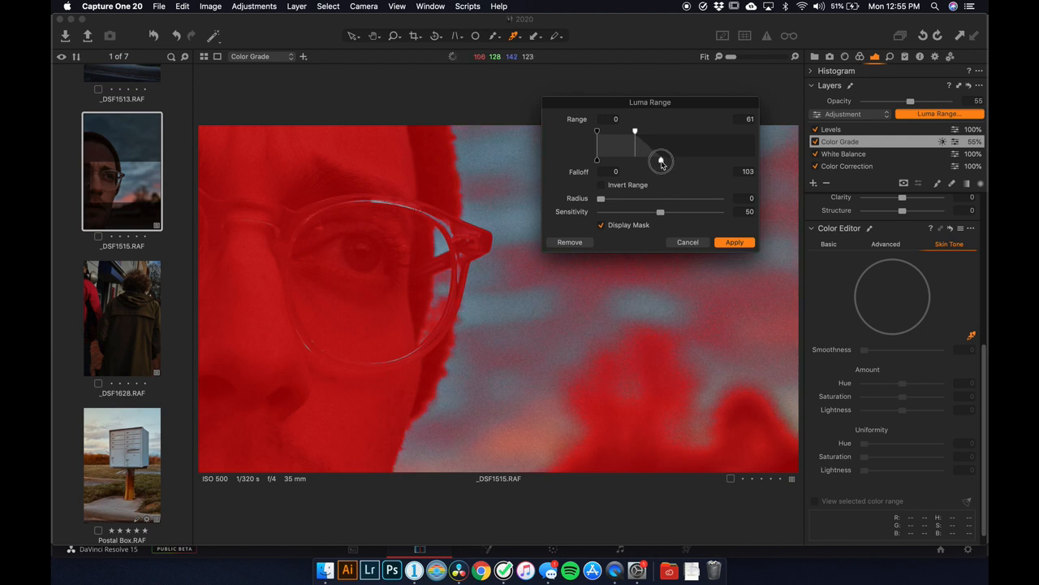
click(733, 242)
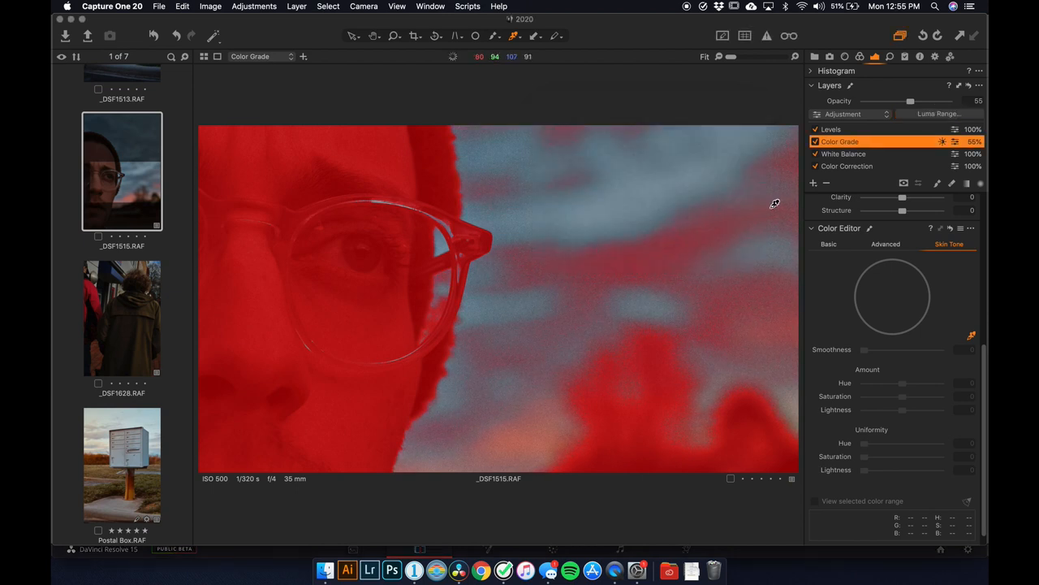